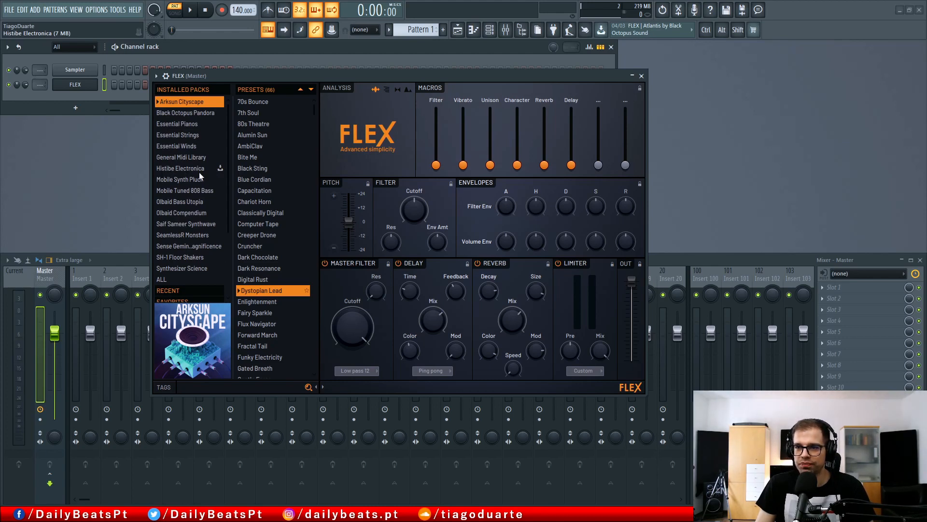
mouse_move(218, 171)
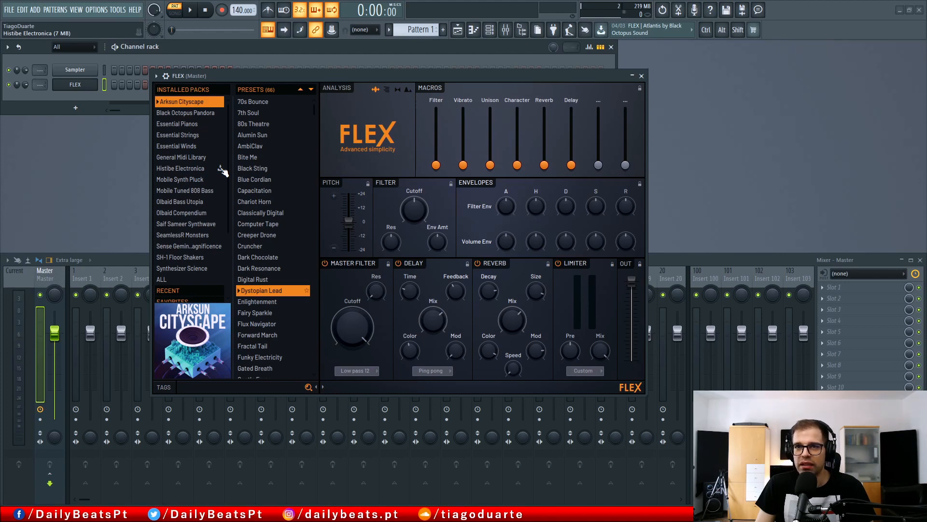
mouse_move(210, 171)
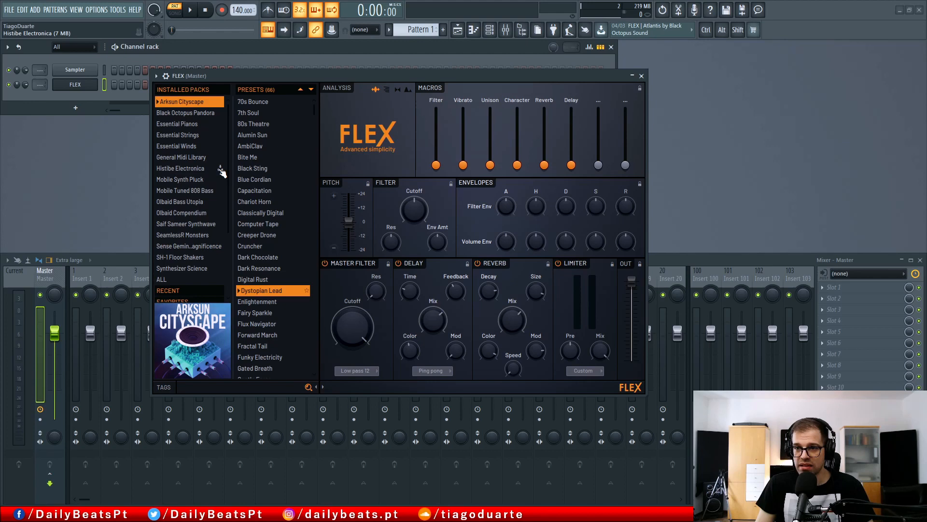
mouse_move(222, 173)
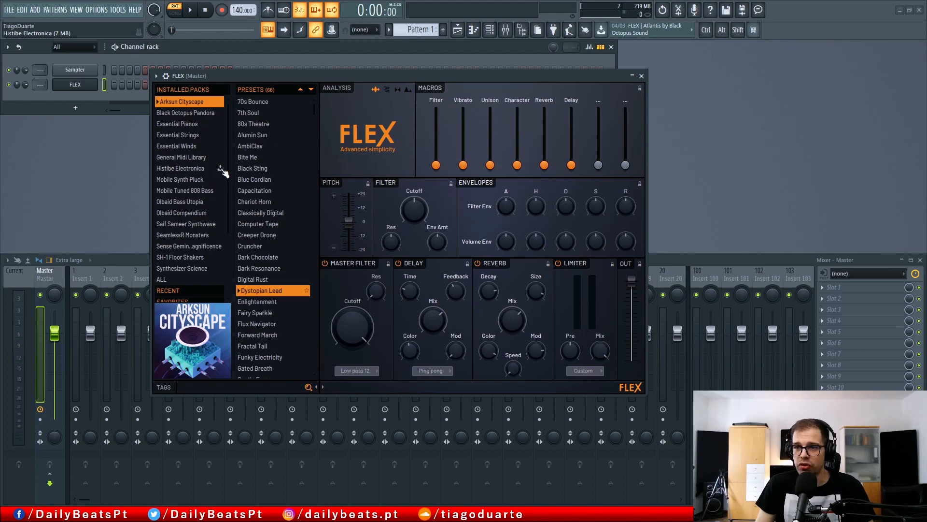
Open the Histibe Electronica pack in FLEX's browser and load its Calm Planet Scene preset
left_click(183, 168)
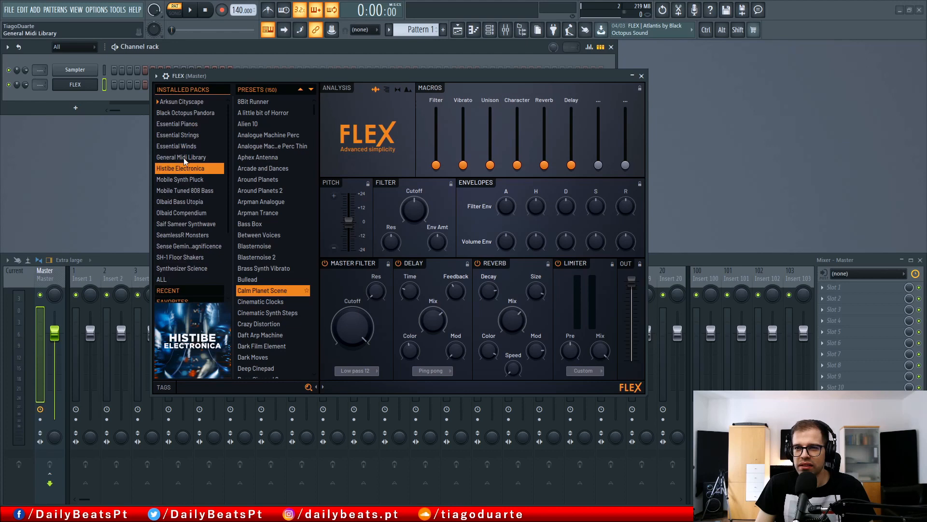
left_click(180, 179)
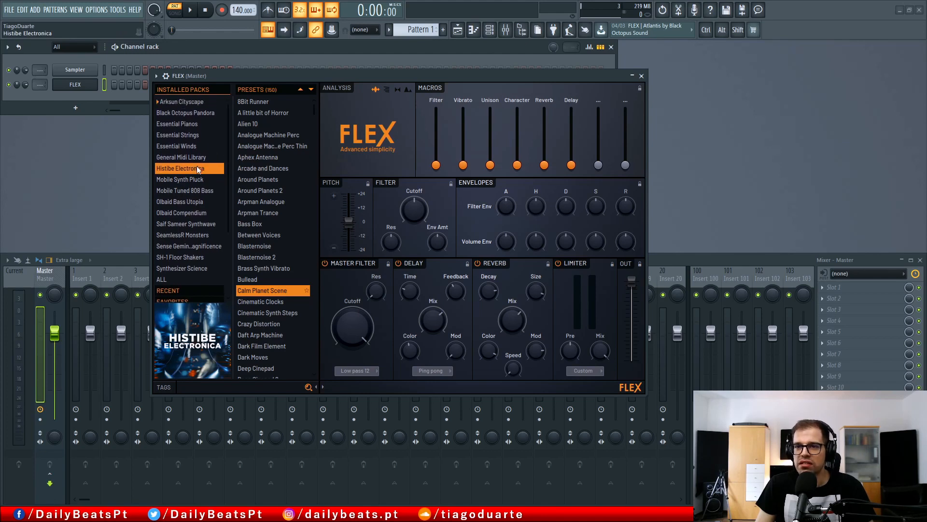
left_click(263, 290)
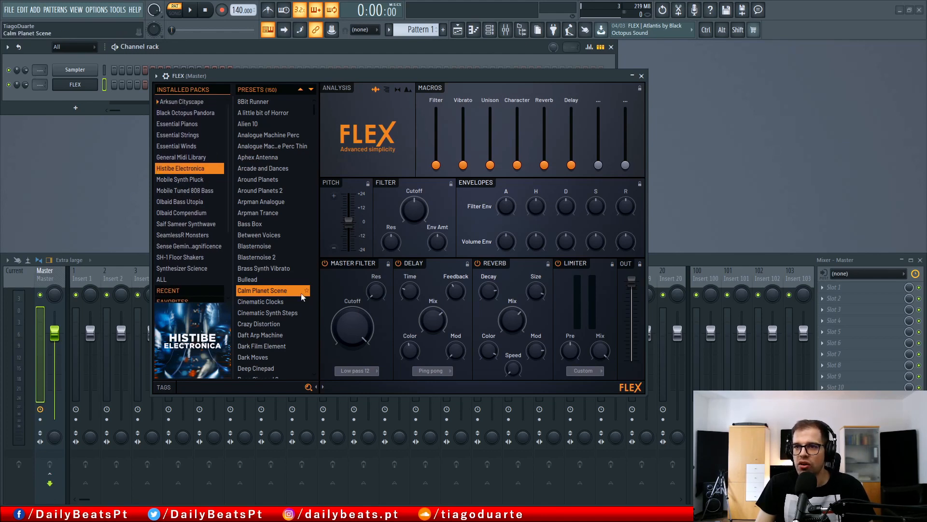
left_click(188, 168)
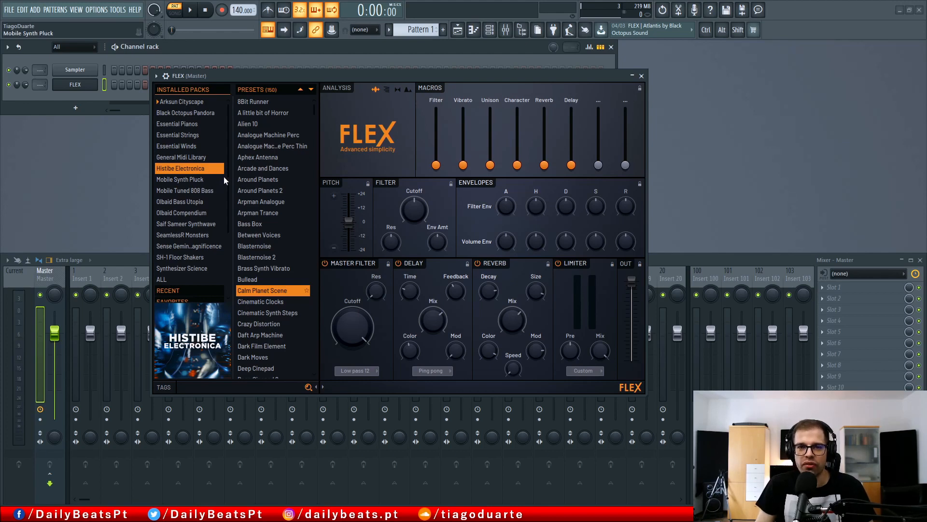
left_click(180, 168)
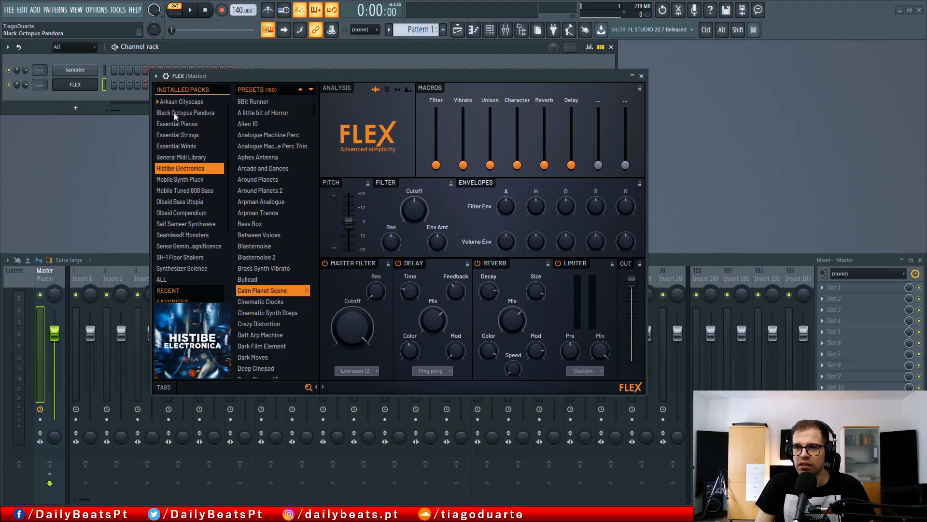
Select ALL in Installed Packs so FLEX lists every pack's presets, then browse the list
scroll("down", 3)
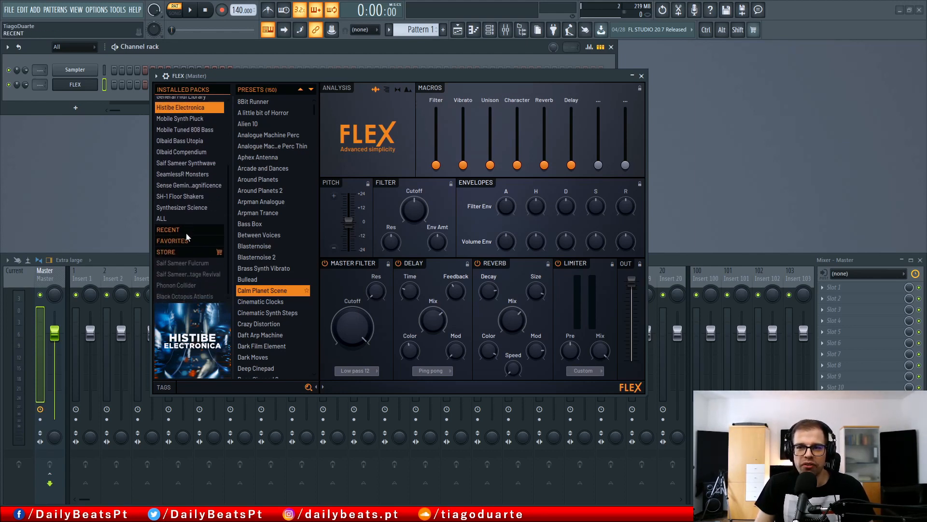
left_click(172, 240)
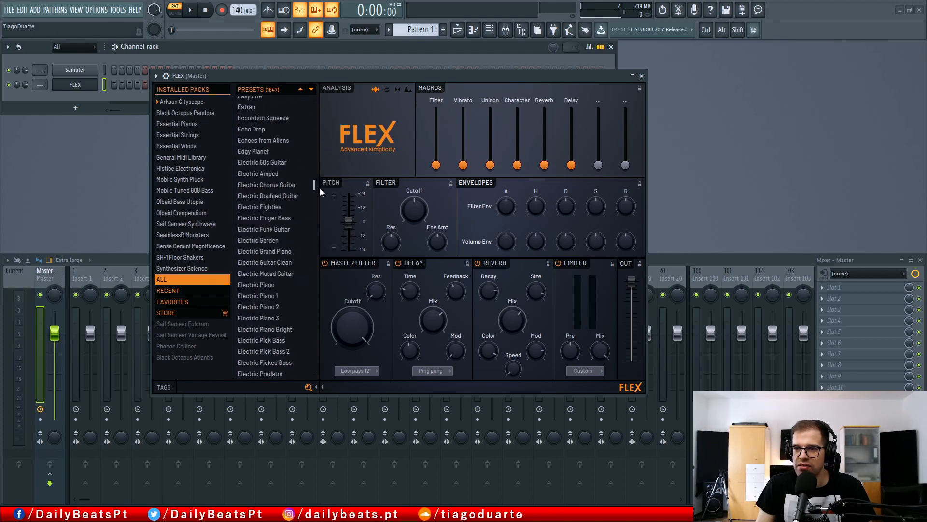
scroll("down", 3)
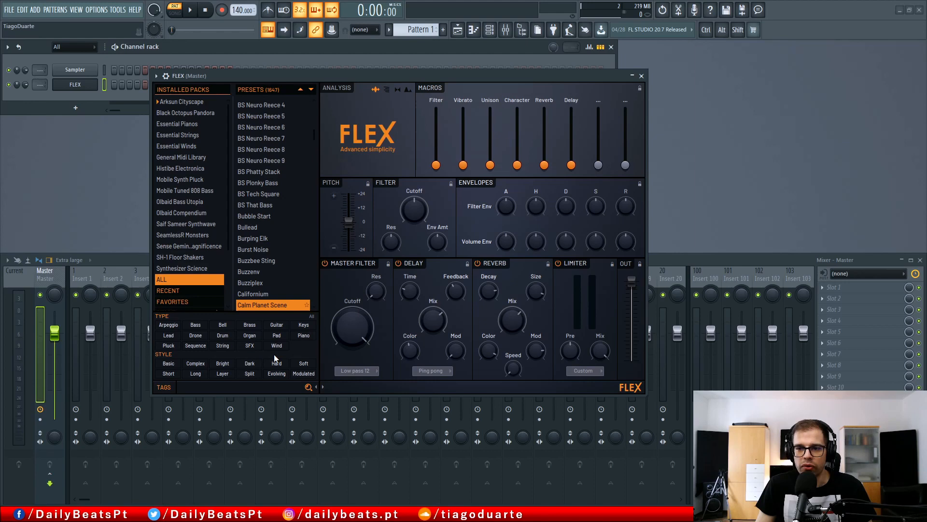
mouse_move(184, 359)
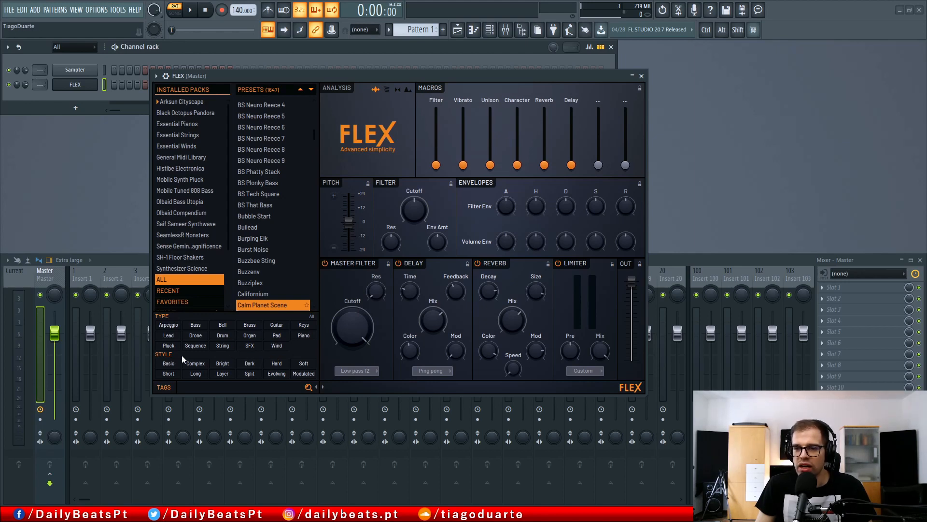
Show FLEX's tag filters and narrow the preset list to the Bass type
left_click(162, 278)
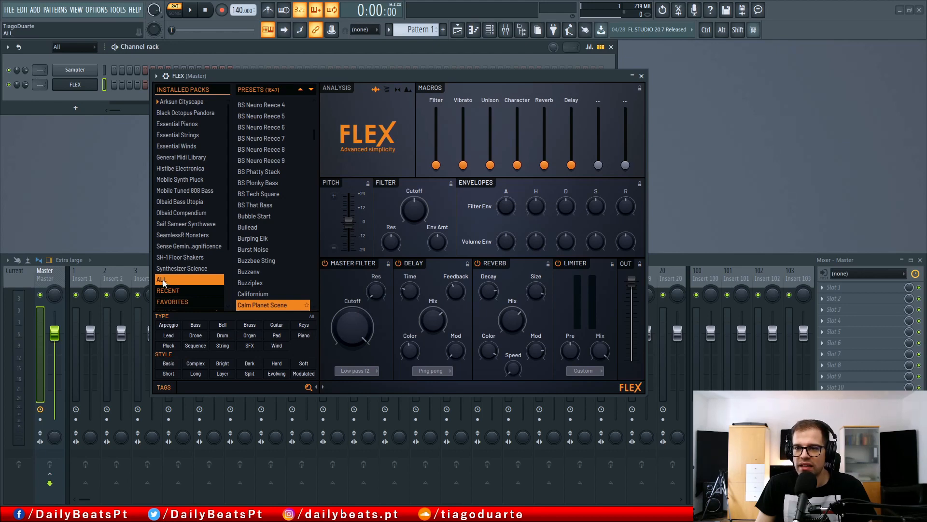
left_click(195, 324)
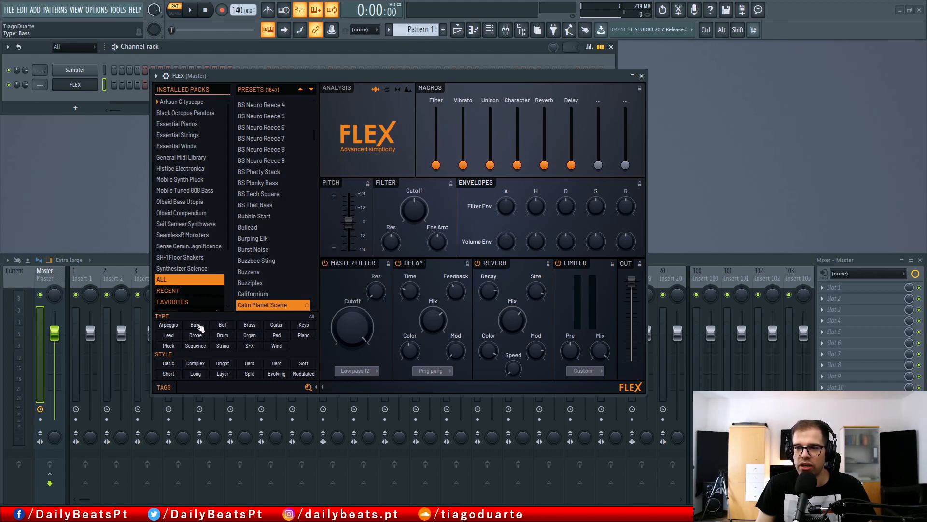
left_click(195, 325)
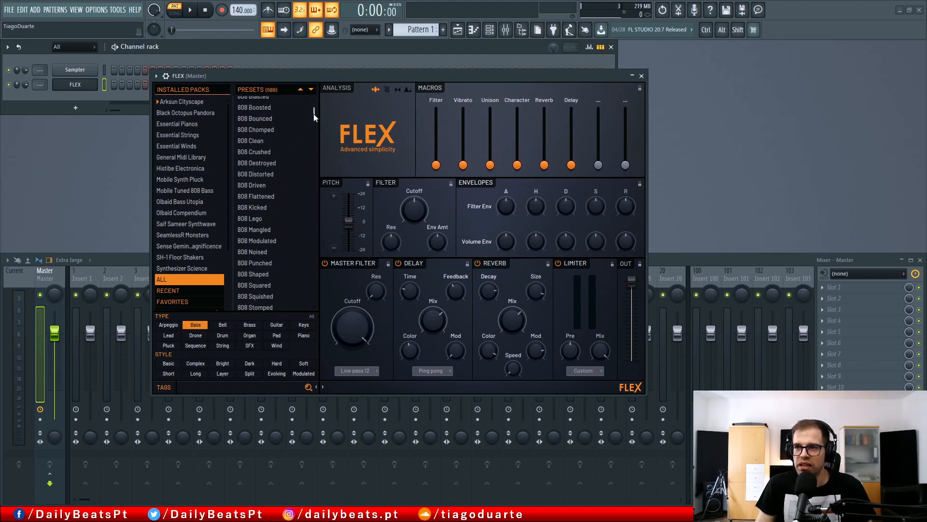
scroll("down", 3)
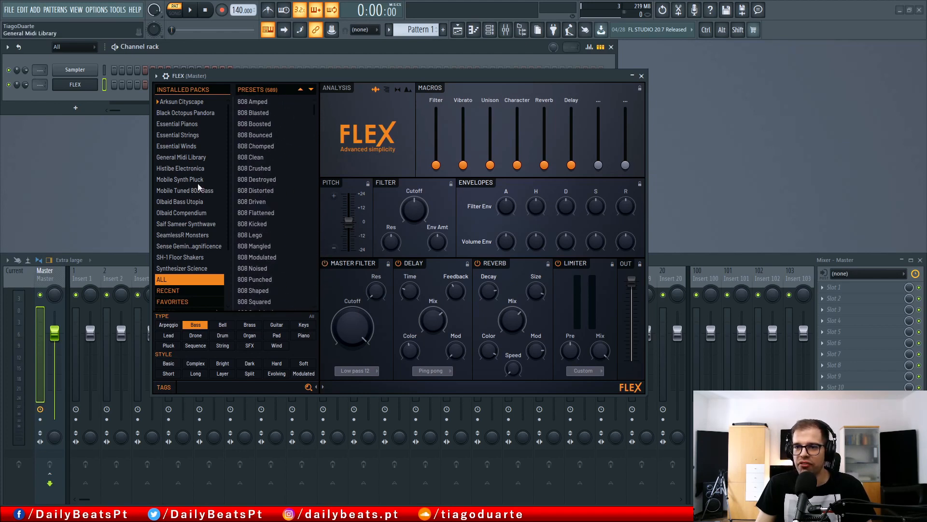
Add Organ and other type tags to the filter, then clear it back to all 1,647 presets
left_click(221, 324)
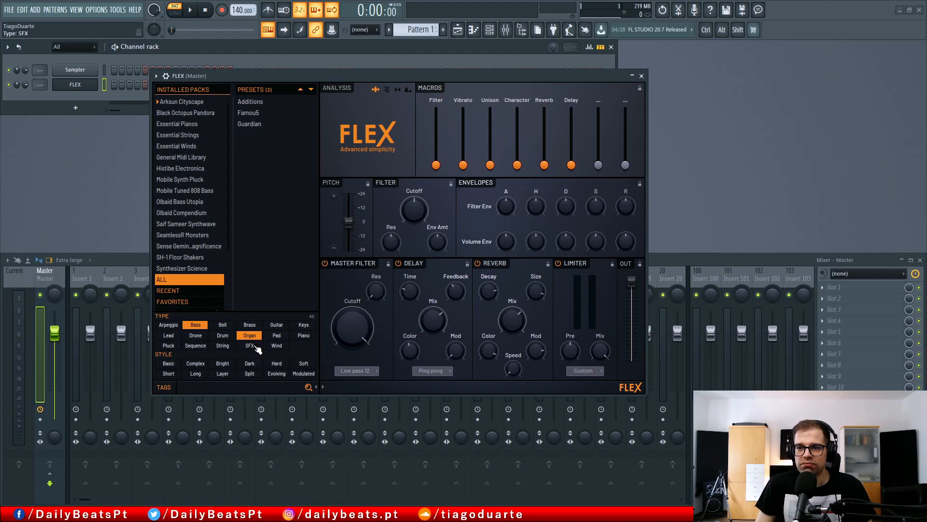
left_click(194, 346)
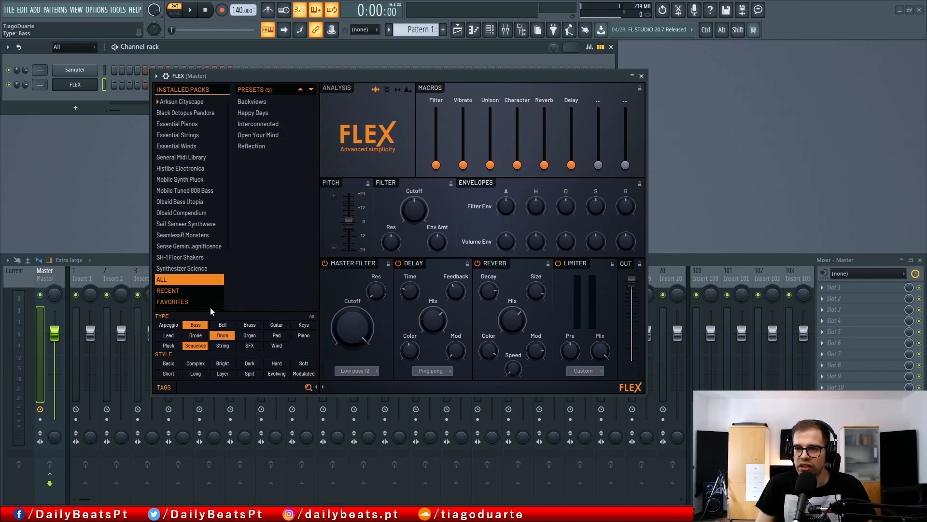
left_click(195, 324)
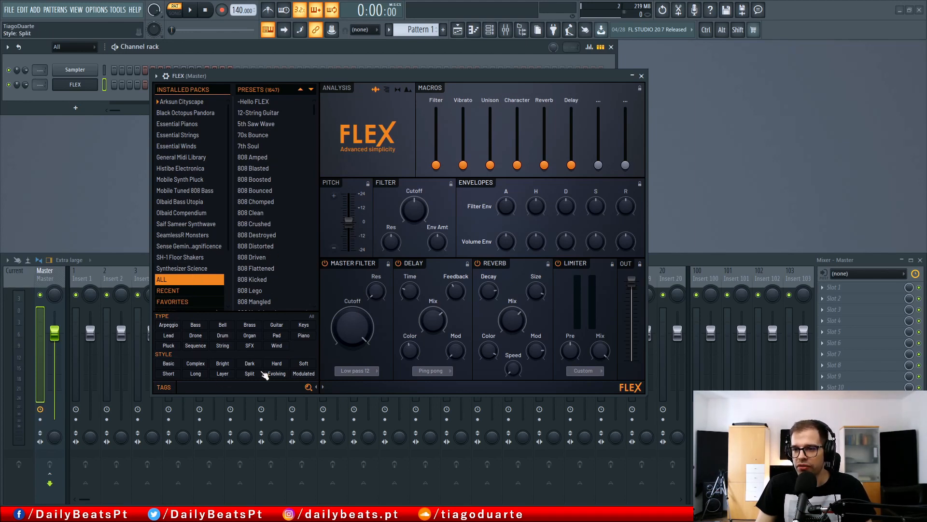
left_click(231, 387)
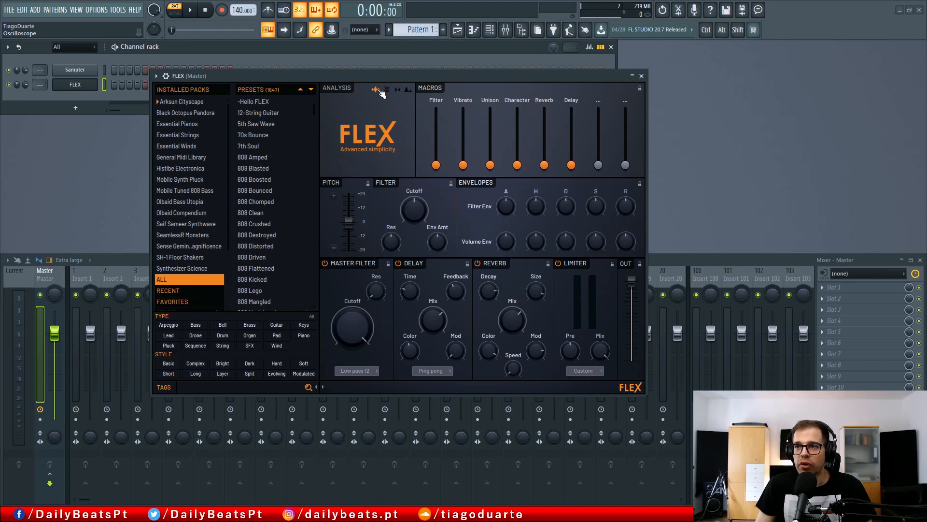
Cycle FLEX's analysis visualisations and load the 70s Bounce preset
left_click(387, 89)
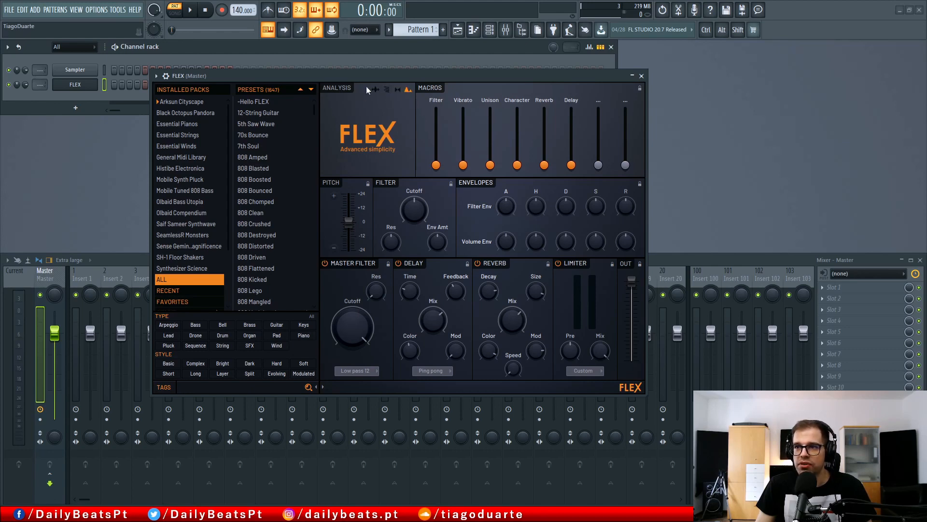
left_click(252, 101)
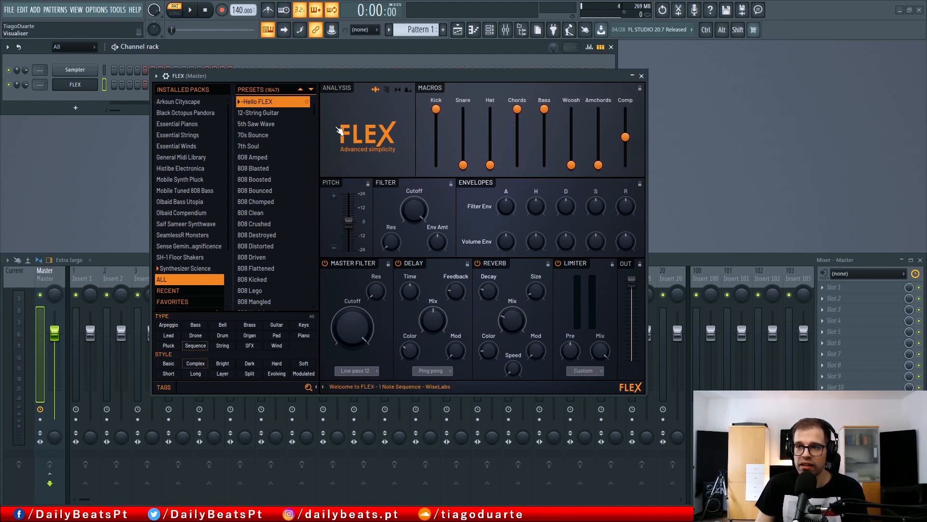
left_click(256, 123)
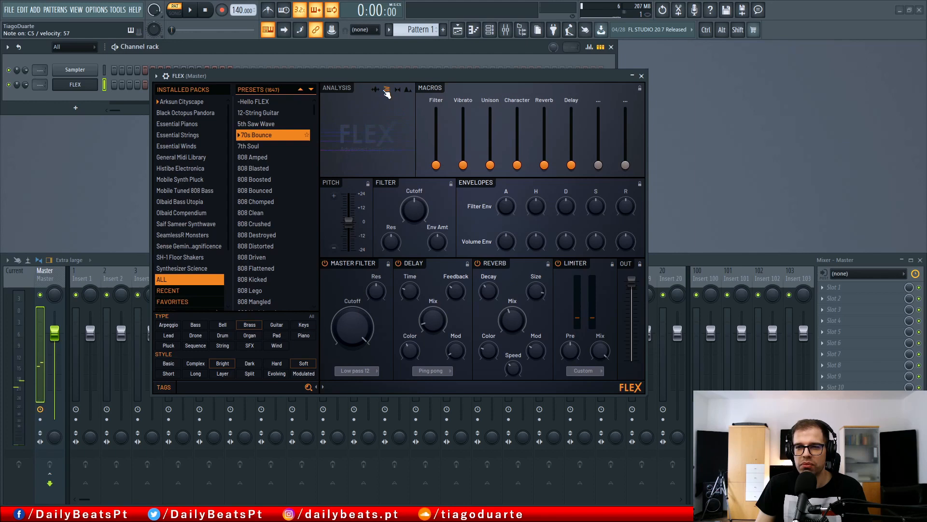
left_click(399, 90)
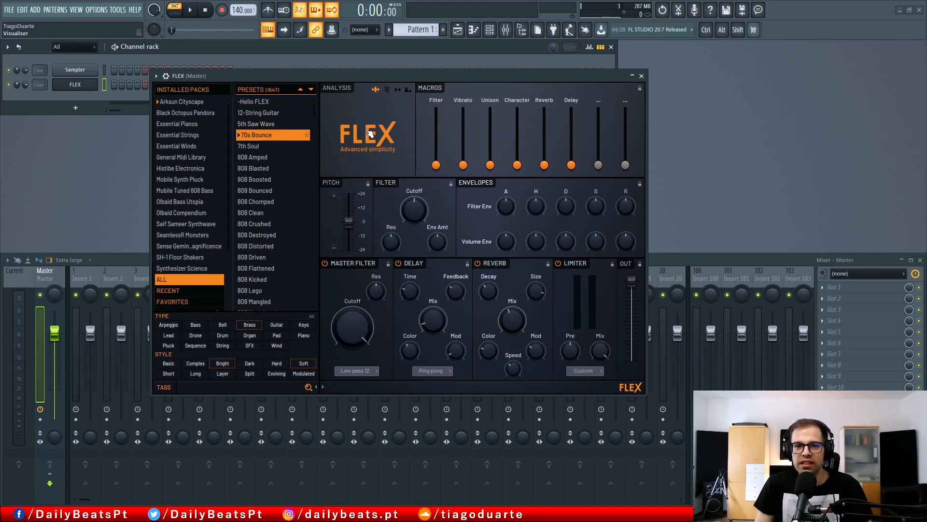
mouse_move(343, 177)
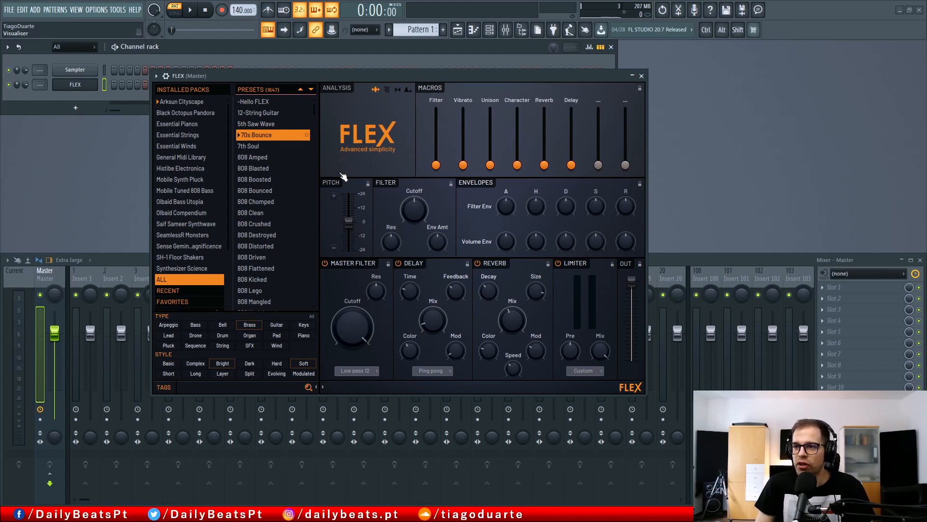
mouse_move(438, 300)
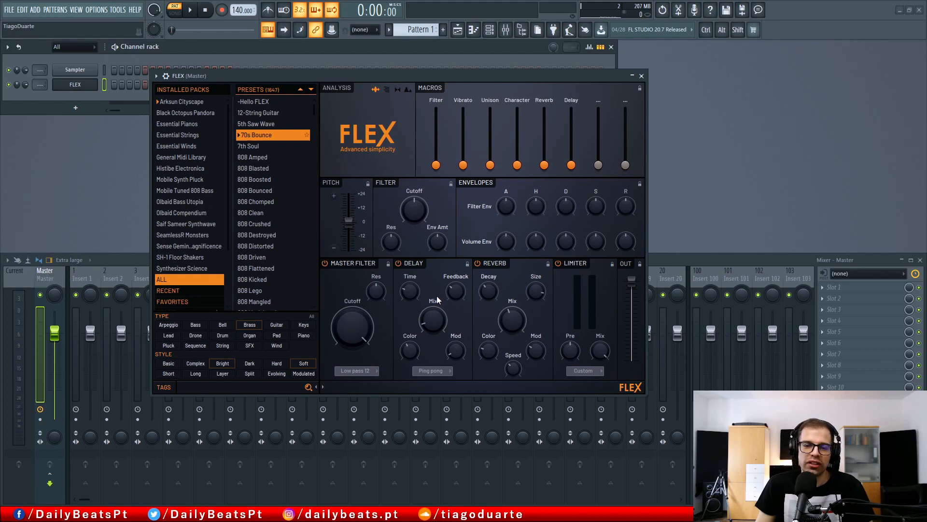
mouse_move(377, 157)
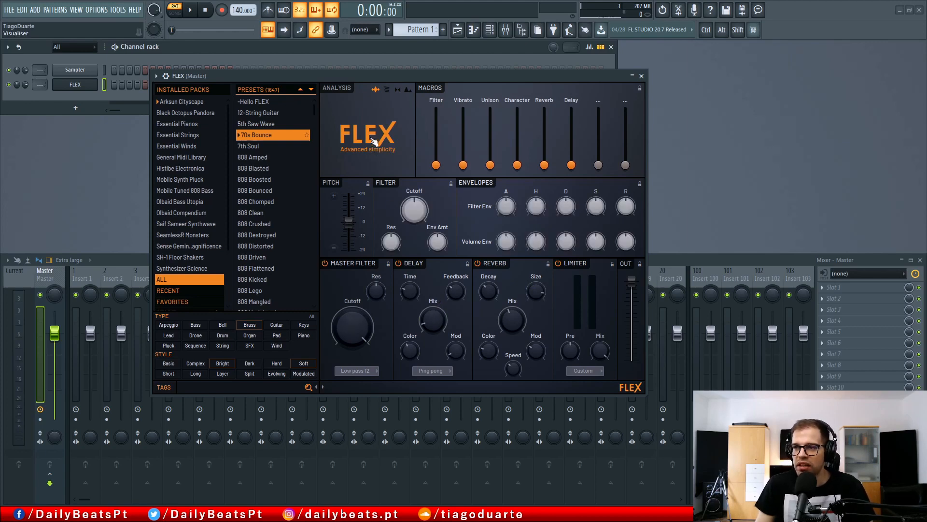
left_click_drag(626, 241, 626, 240)
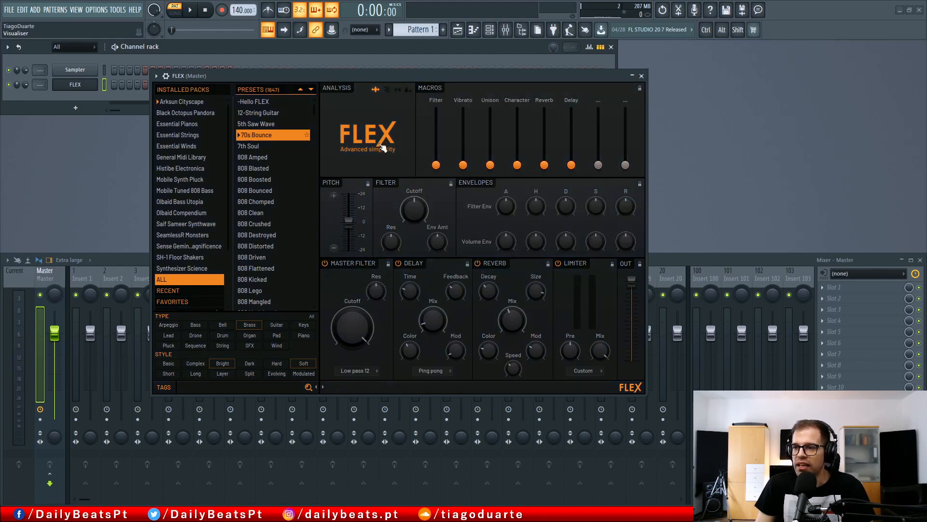
mouse_move(401, 131)
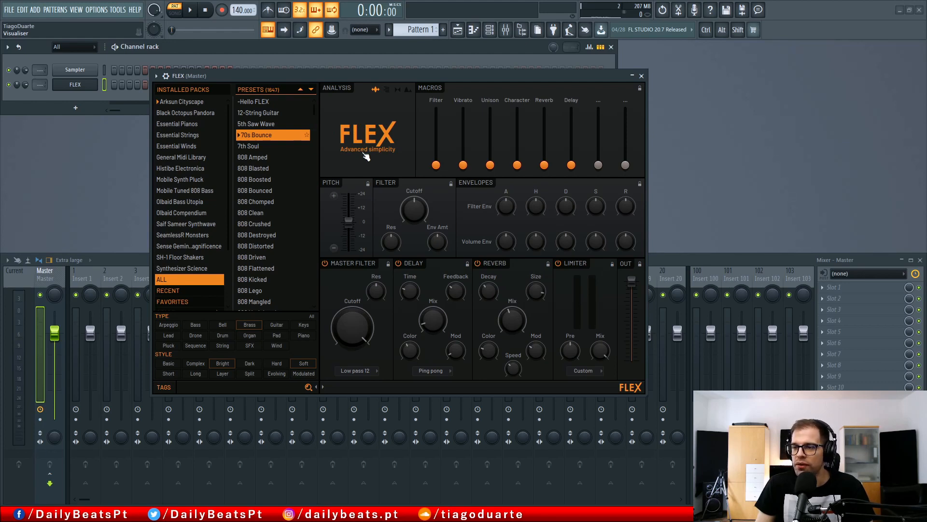
left_click_drag(414, 208, 414, 201)
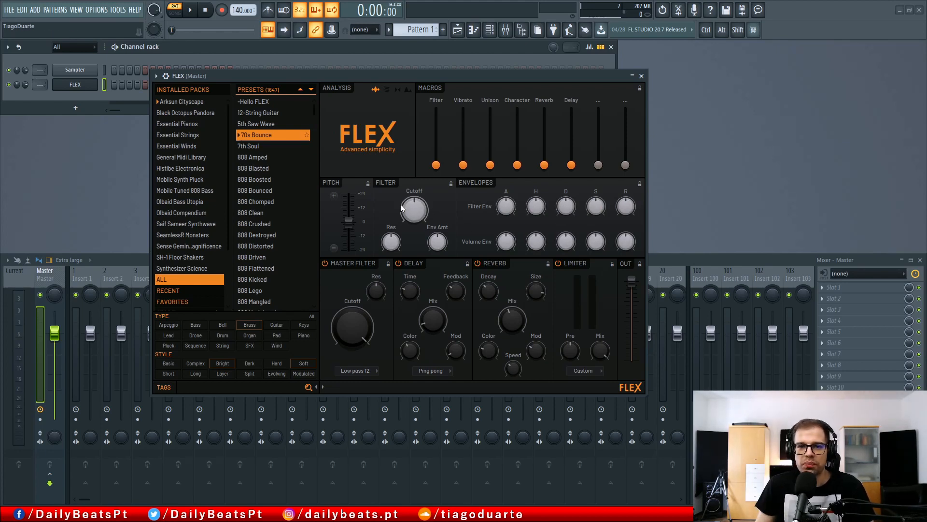
left_click_drag(414, 210, 414, 221)
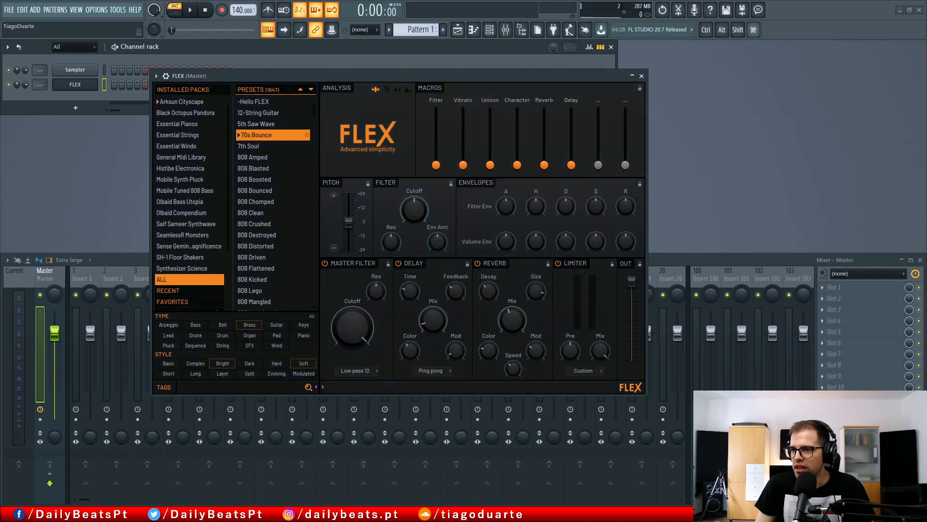
Enable Show panel locks from the FLEX logo menu so each section gets a lock icon
left_click(631, 387)
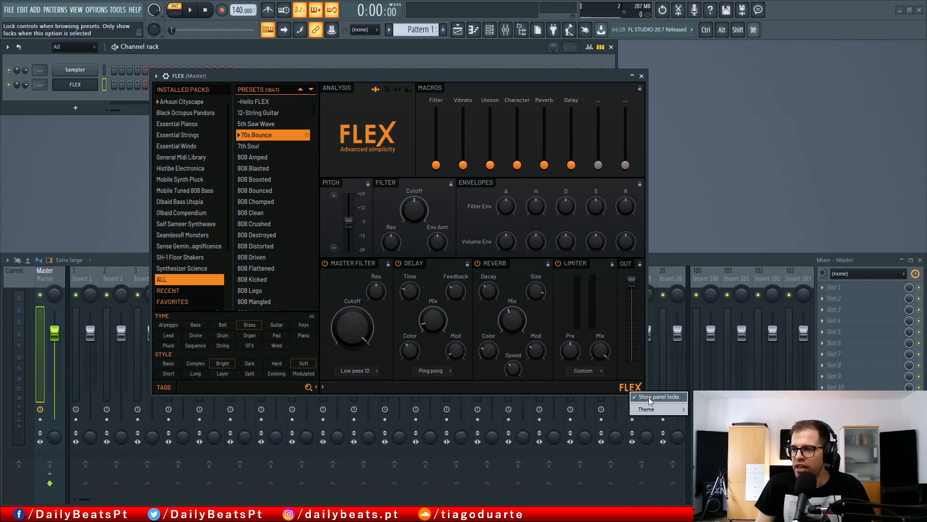
left_click(658, 397)
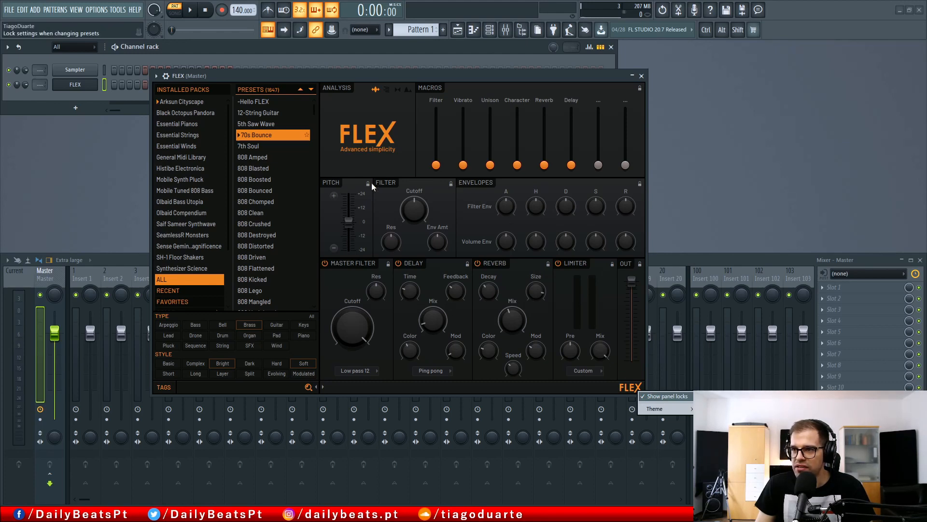
left_click(665, 395)
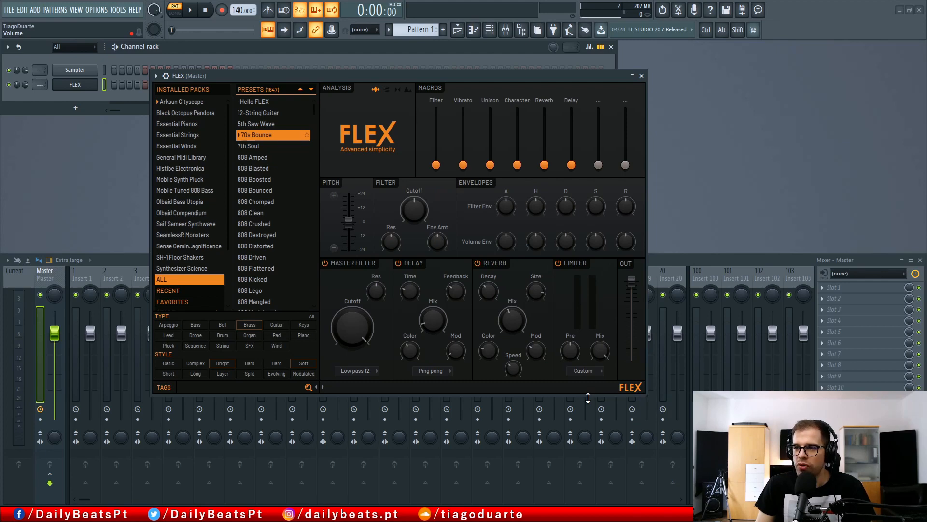
mouse_move(638, 187)
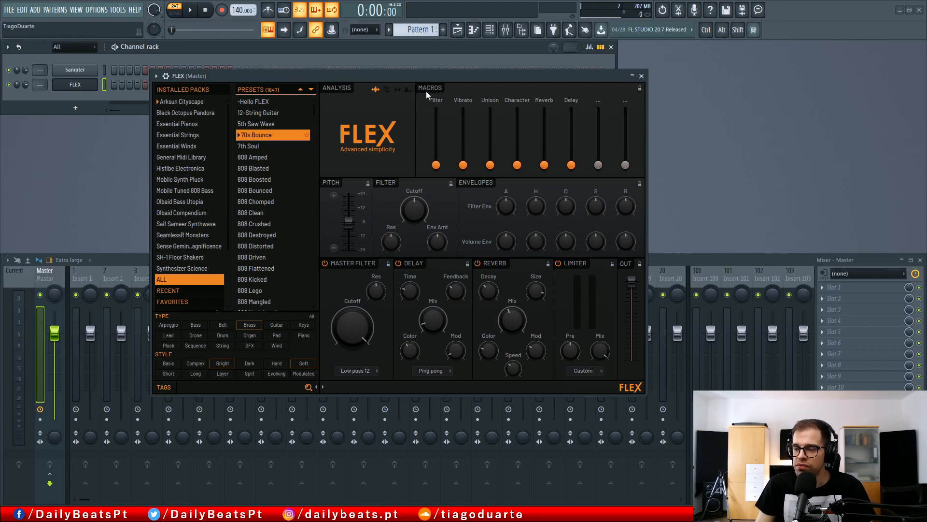
mouse_move(437, 97)
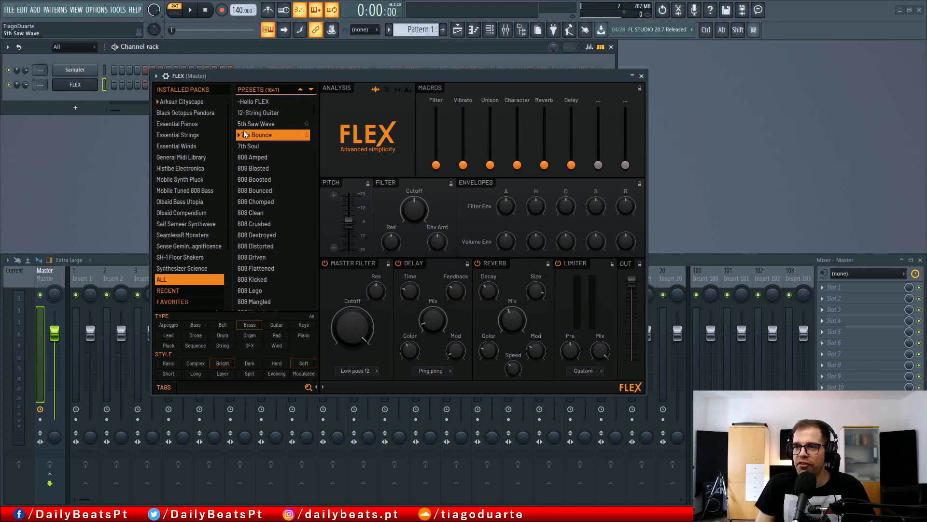
left_click(260, 135)
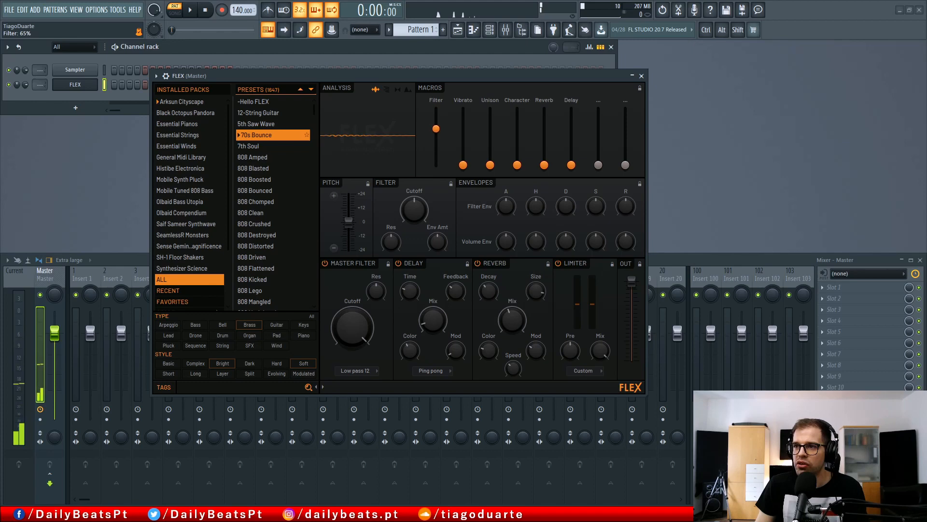
left_click_drag(436, 128, 436, 164)
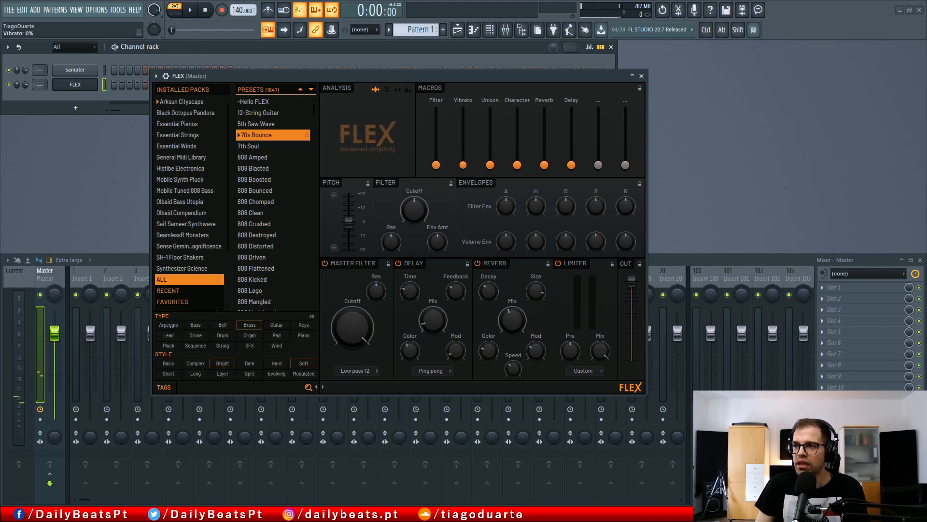
left_click_drag(464, 164, 463, 124)
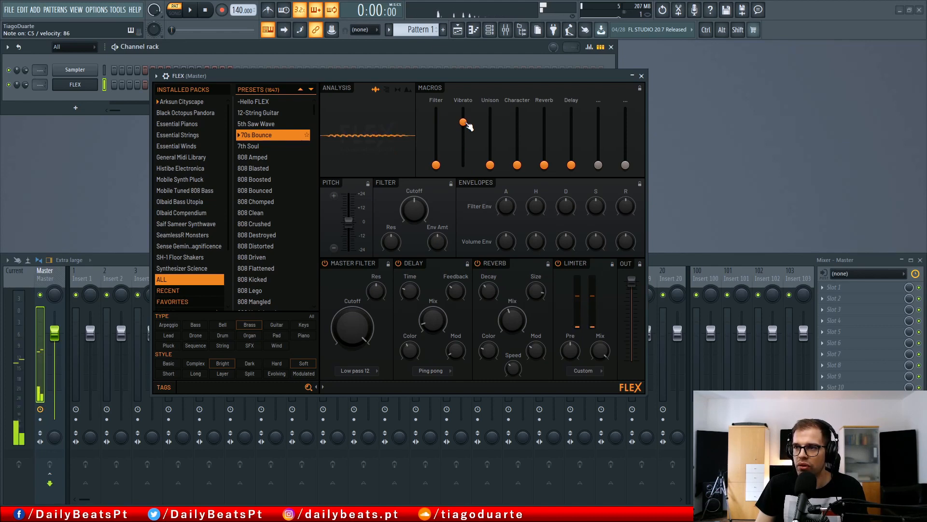
left_click_drag(462, 122, 463, 108)
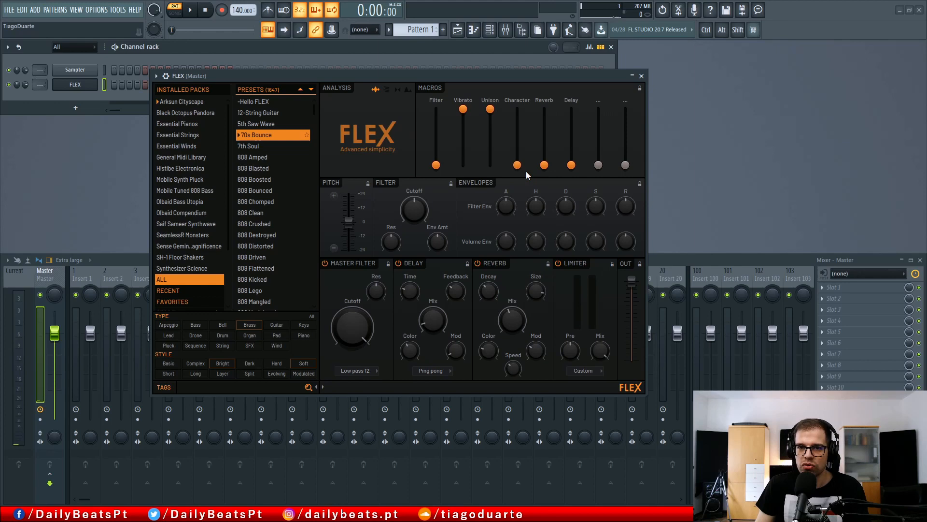
mouse_move(505, 181)
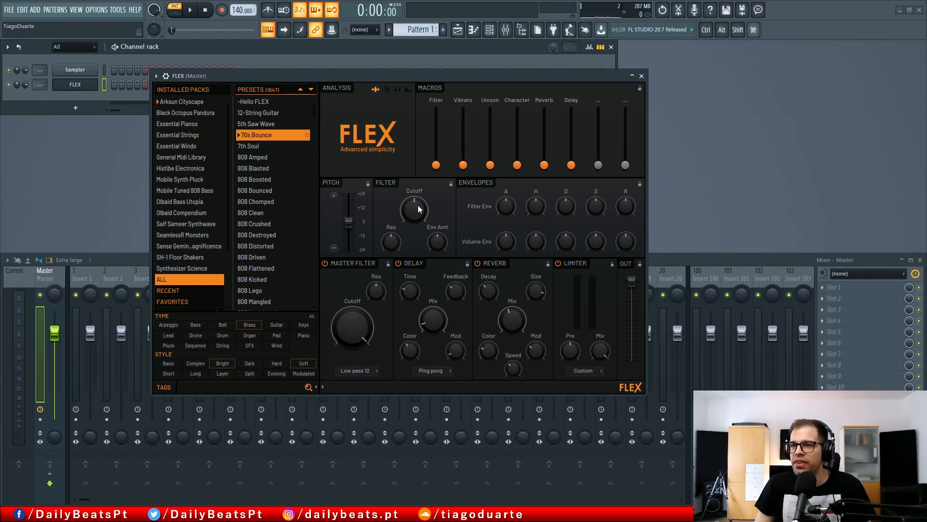
mouse_move(349, 192)
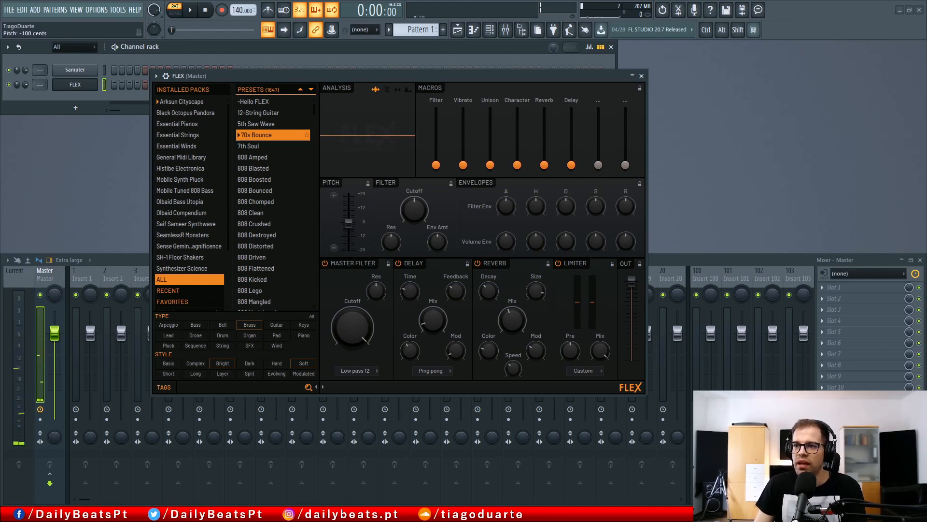
right_click(390, 235)
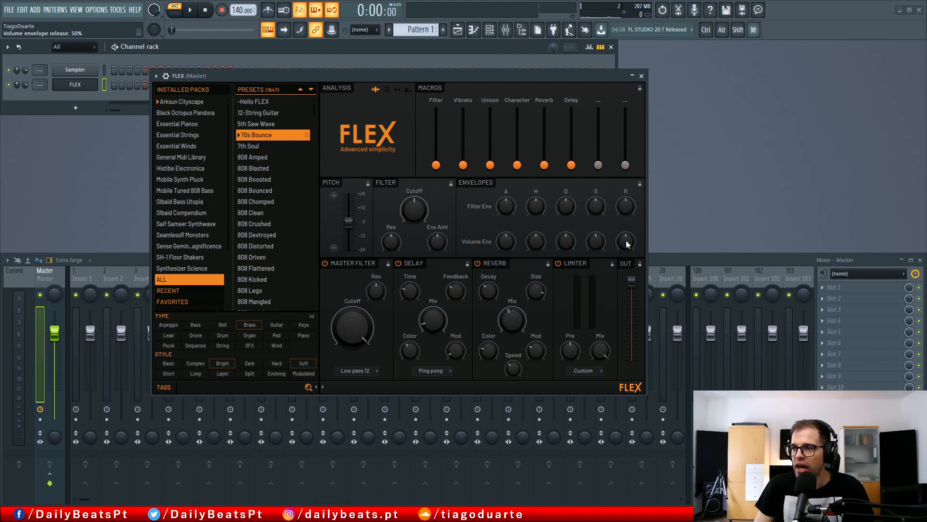
mouse_move(472, 247)
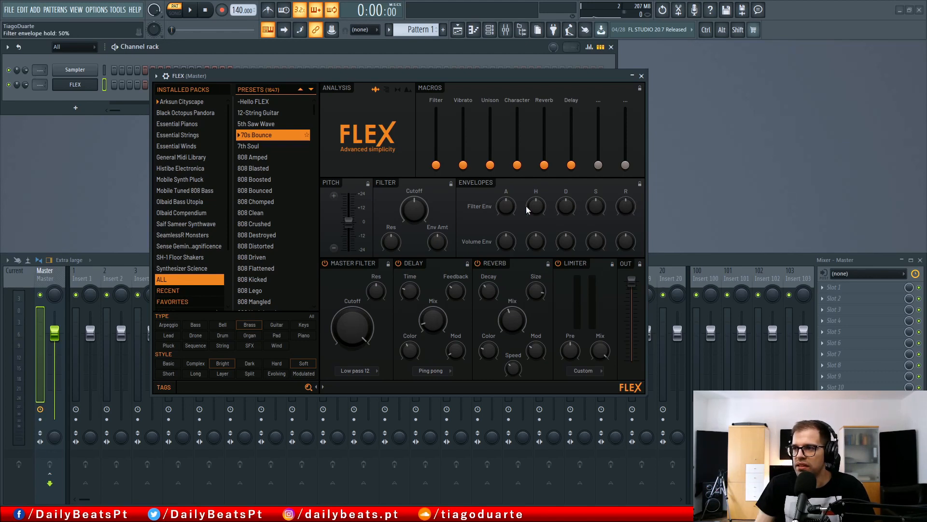
mouse_move(497, 240)
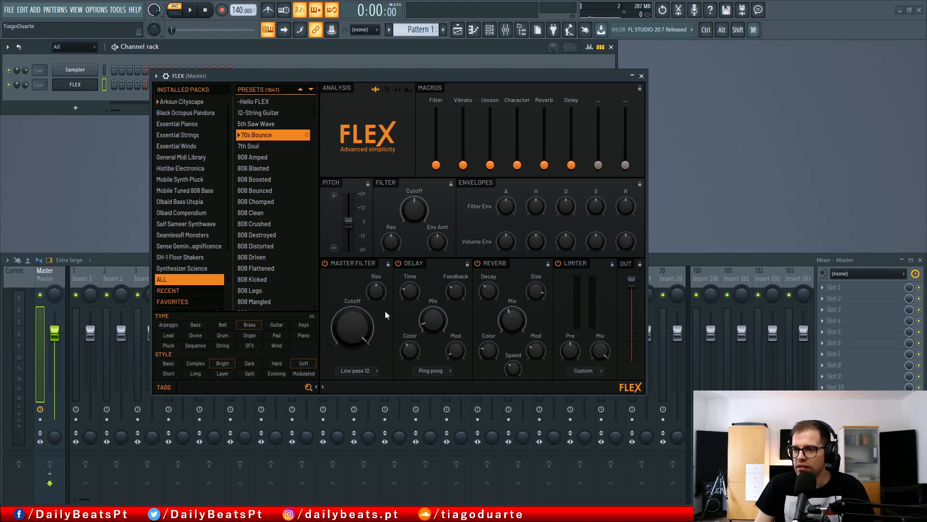
mouse_move(367, 313)
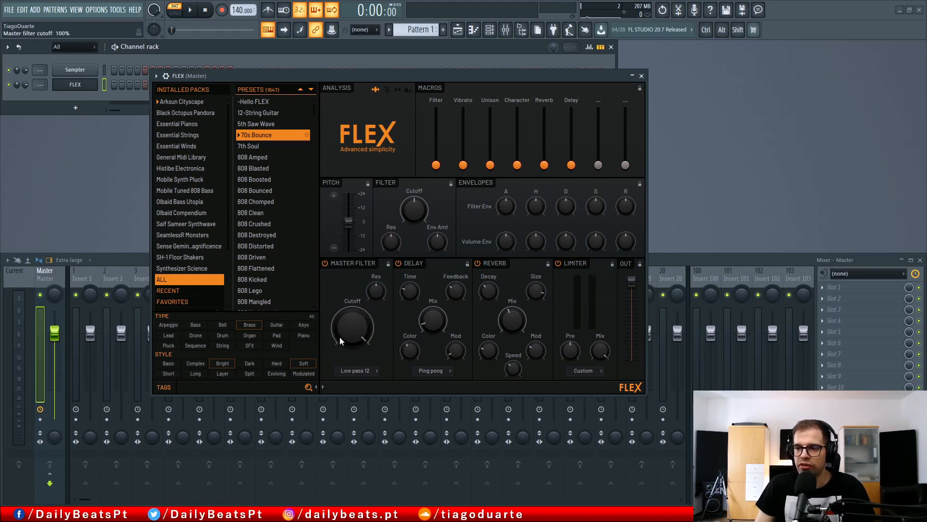
Set FLEX's master filter to Low pass 12 and move its cutoff to about 59%
left_click(355, 371)
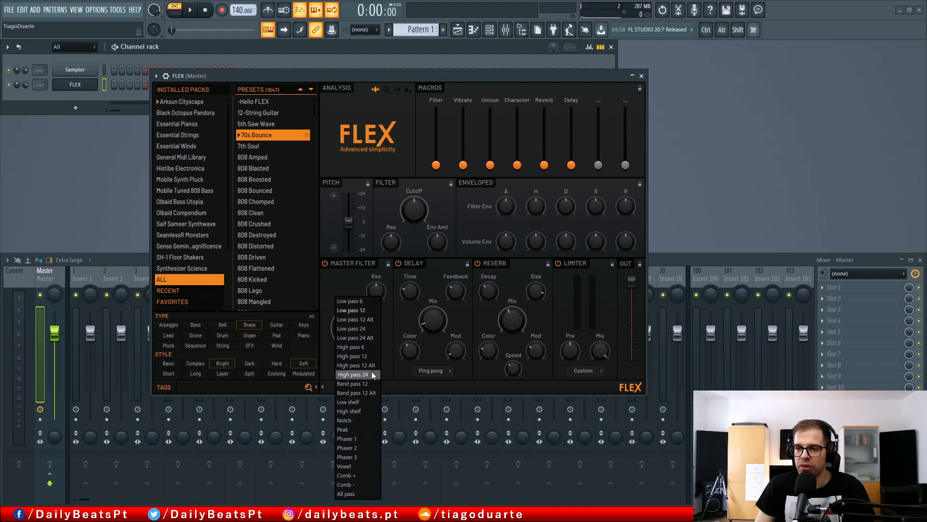
mouse_move(372, 375)
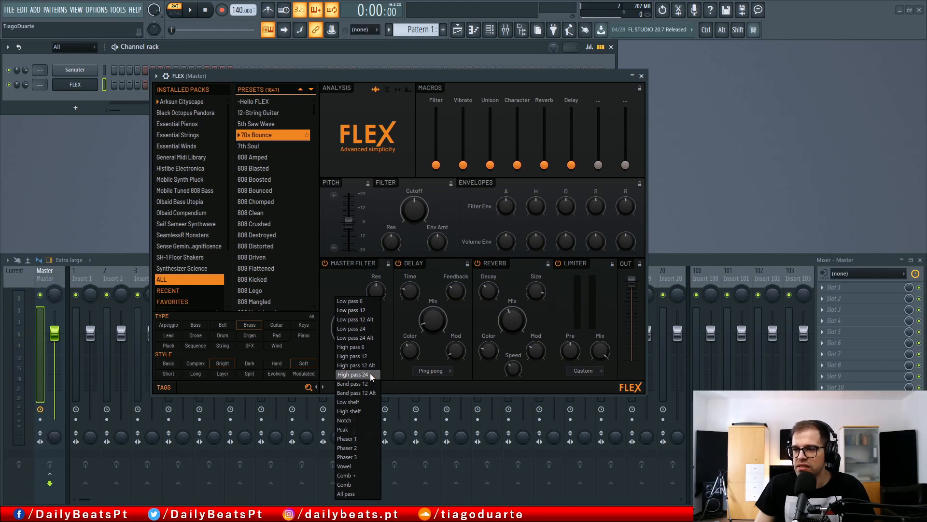
mouse_move(365, 411)
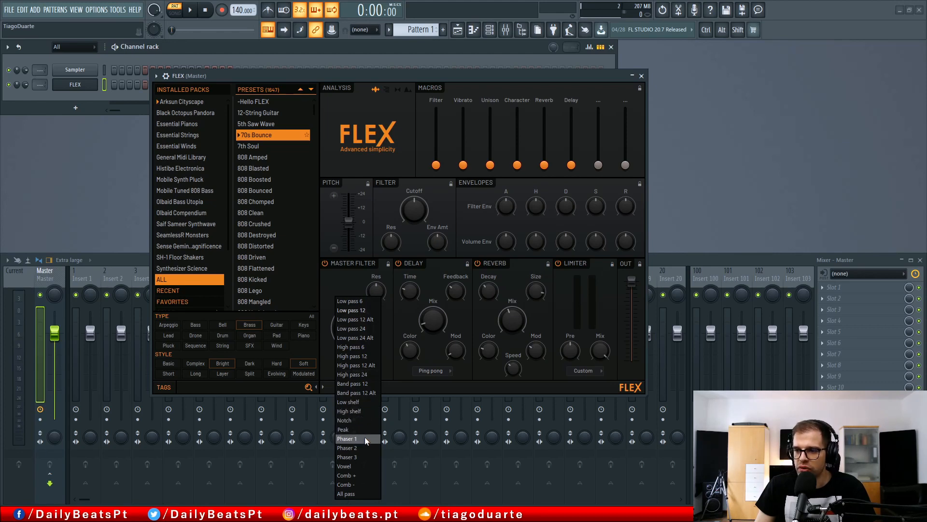
mouse_move(346, 466)
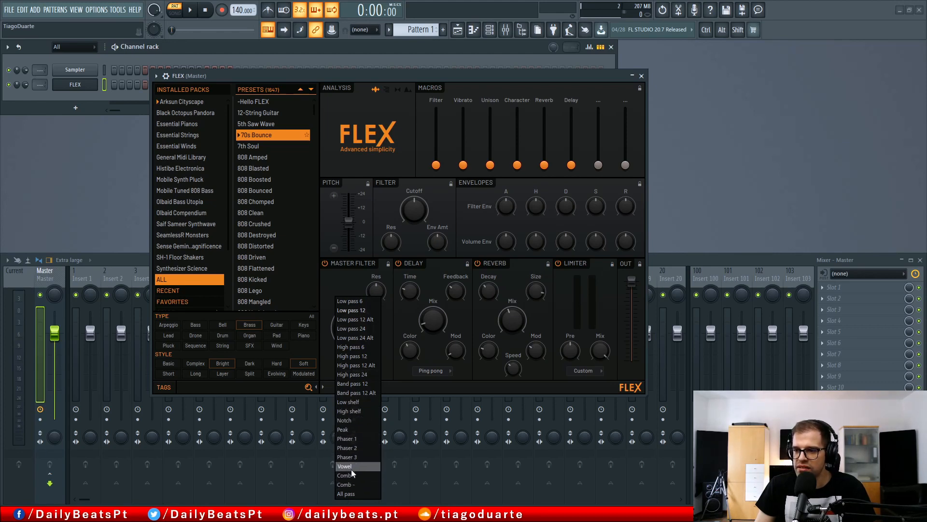
mouse_move(352, 310)
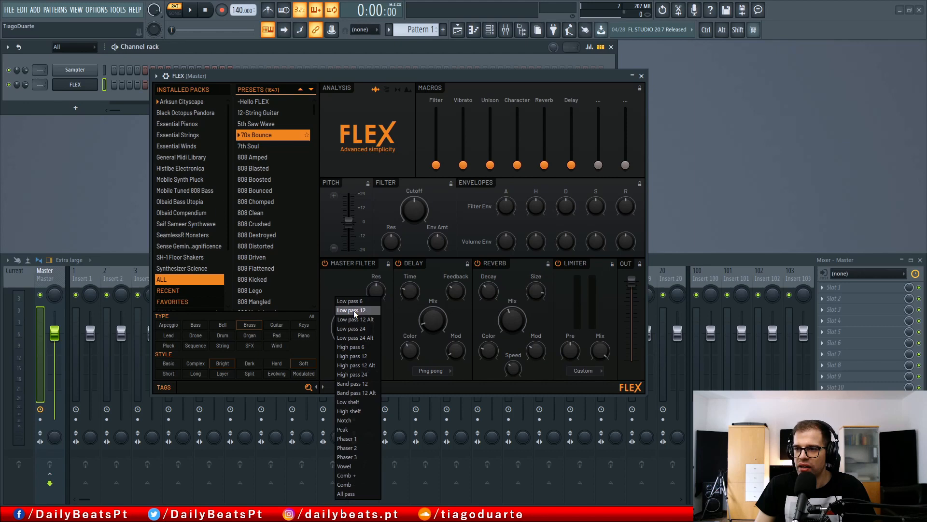
left_click(353, 310)
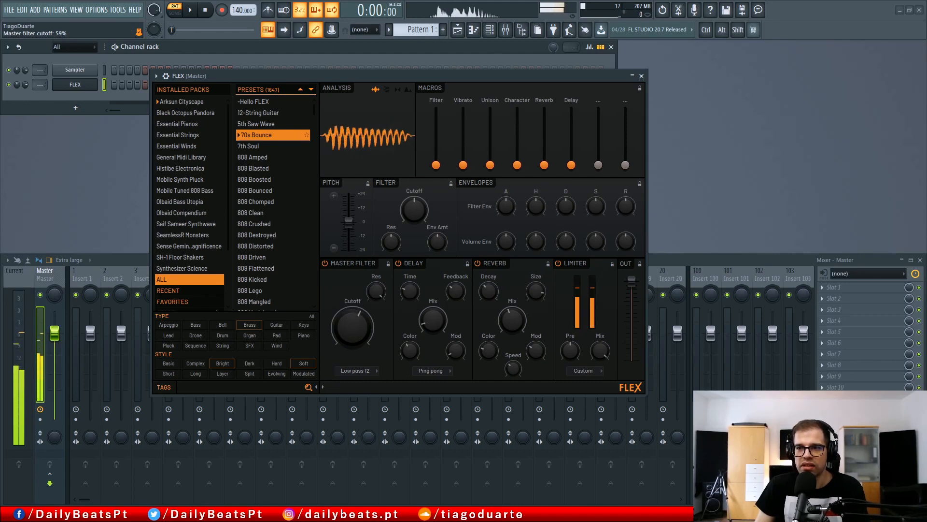
left_click_drag(354, 320, 353, 337)
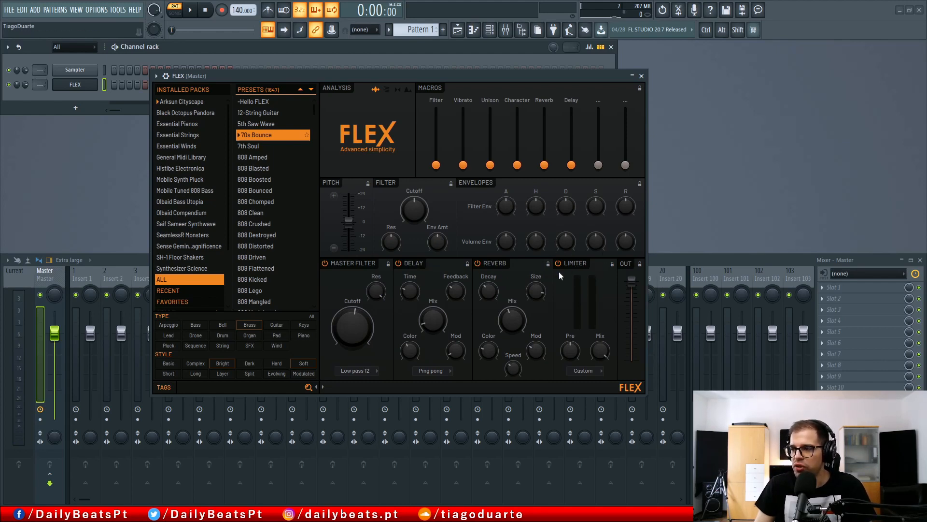
left_click(430, 371)
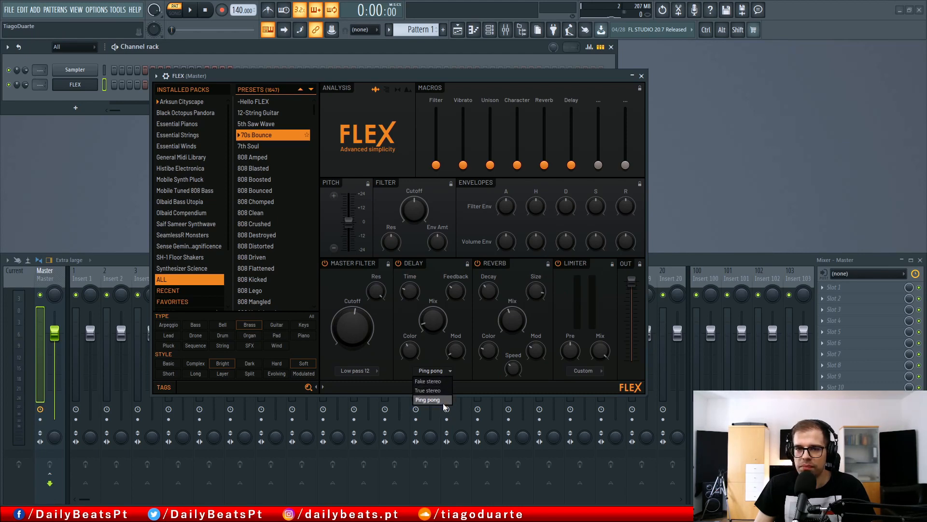
left_click(427, 399)
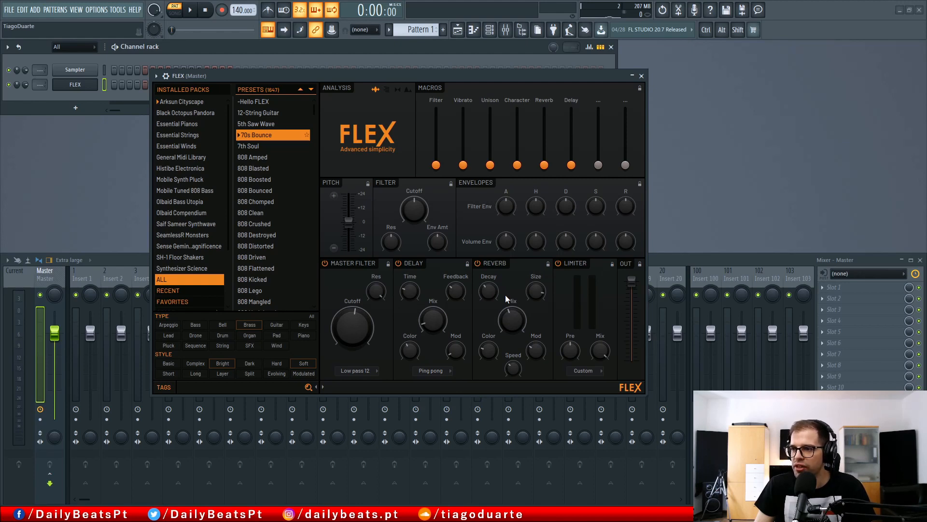
mouse_move(523, 356)
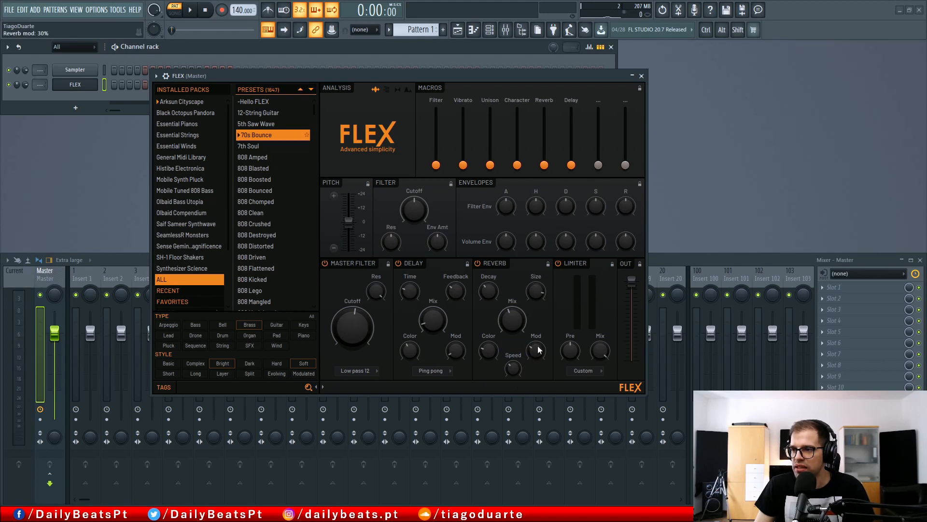
left_click(584, 371)
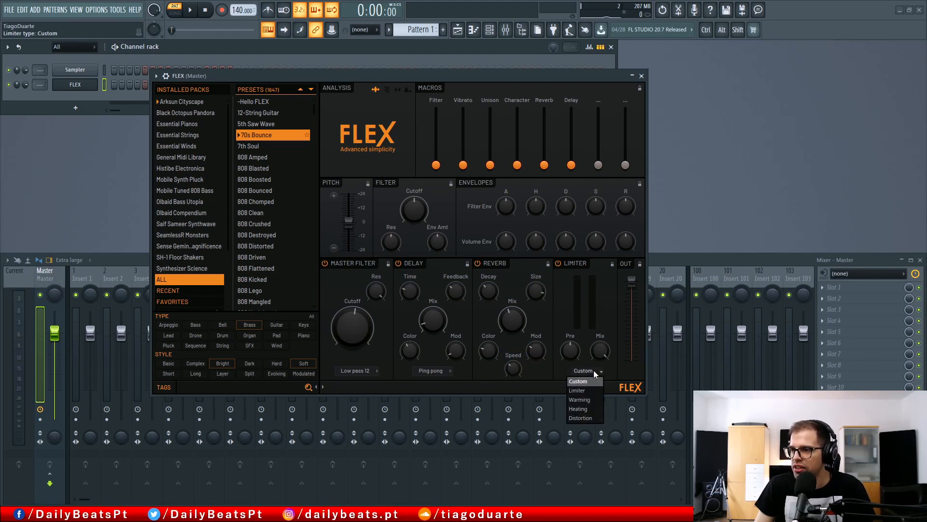
mouse_move(580, 400)
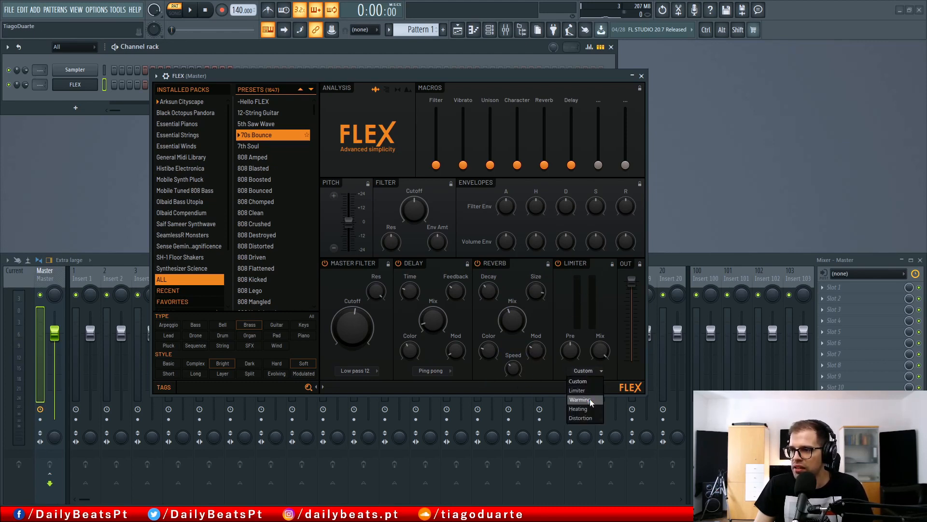
mouse_move(579, 409)
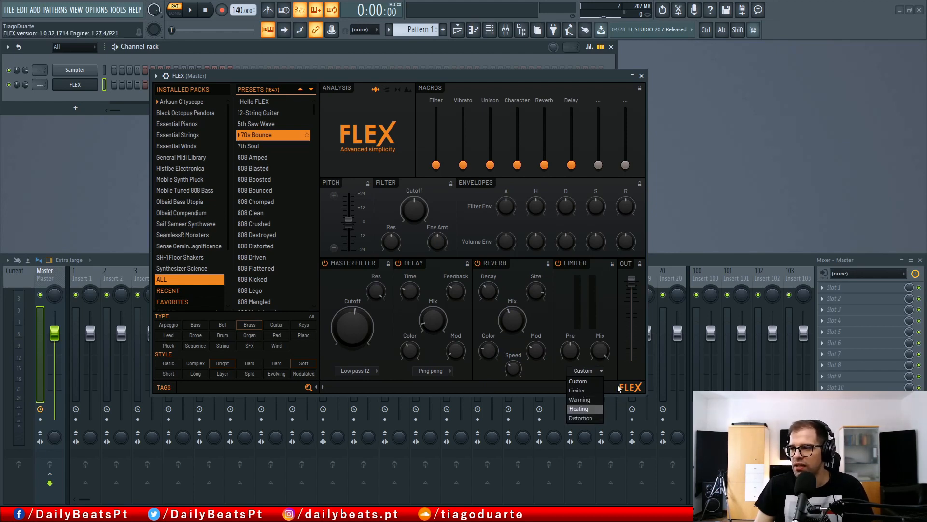
left_click(585, 370)
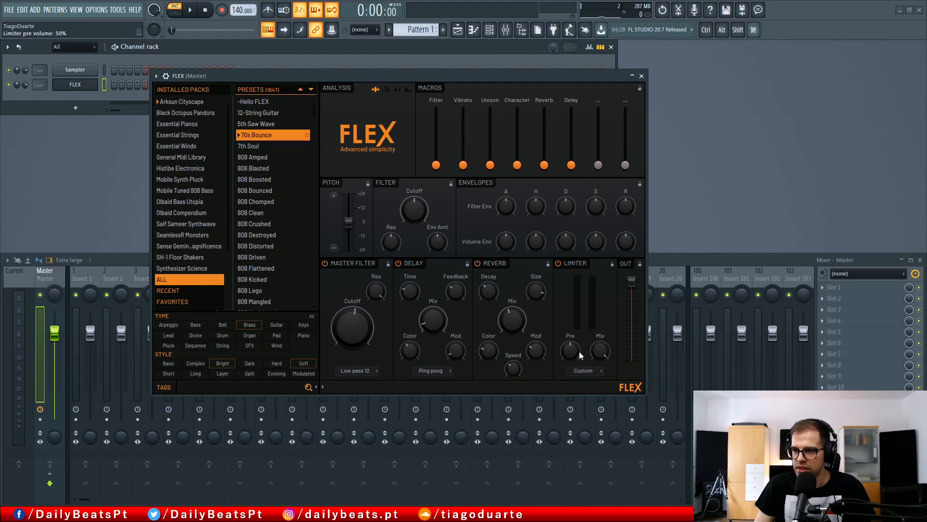
left_click(582, 371)
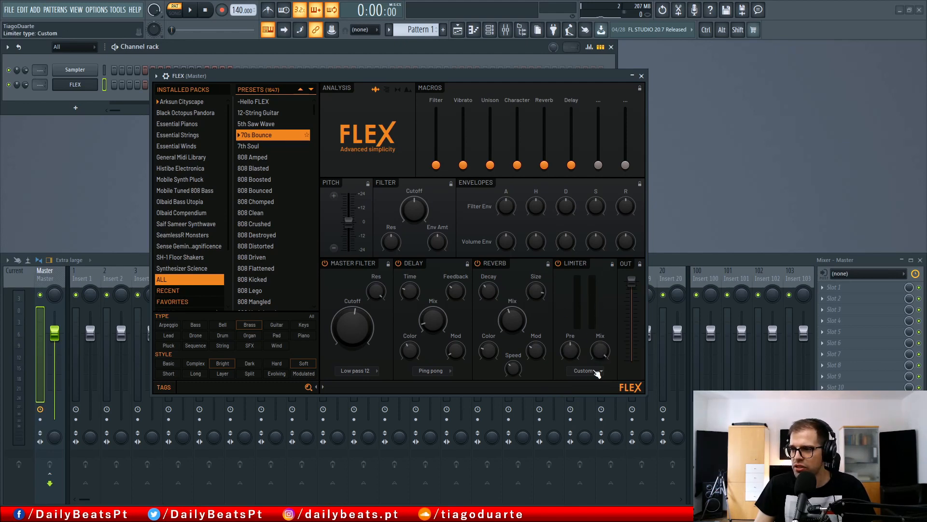
left_click(584, 371)
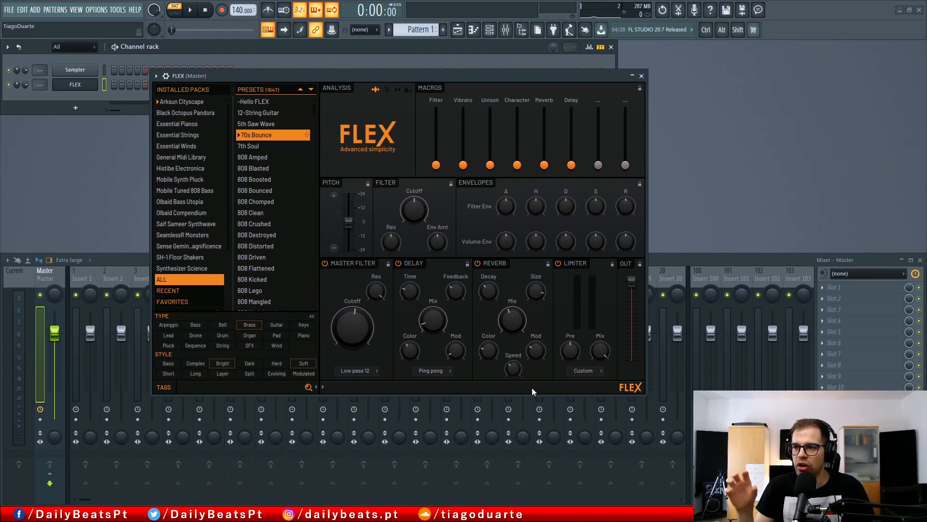
mouse_move(501, 334)
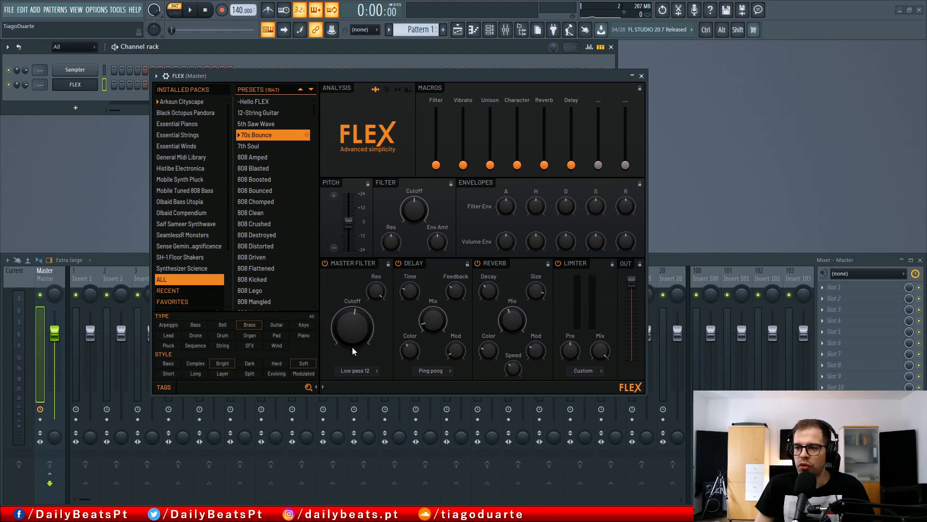
Sweep the master filter cutoff, then audition 7th Soul, 808 Bounced and 808 Chomped
left_click_drag(352, 325, 353, 340)
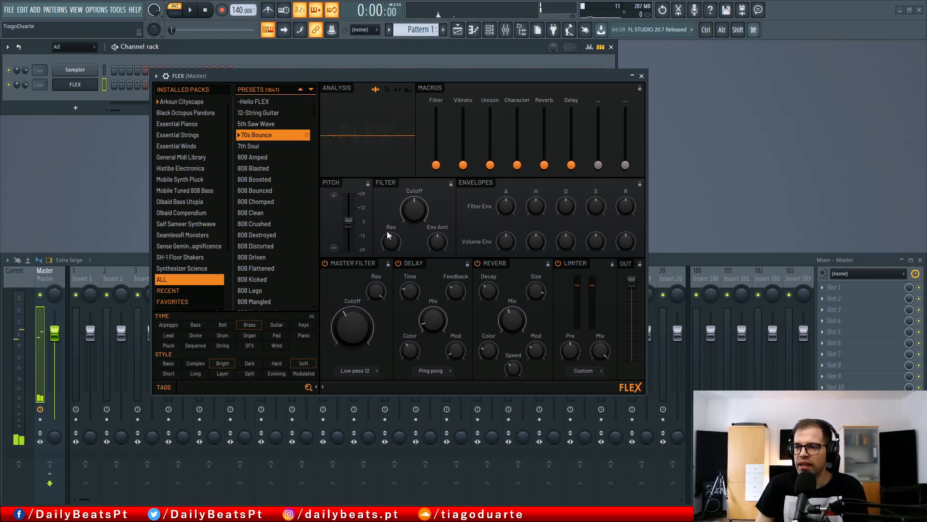
left_click(252, 157)
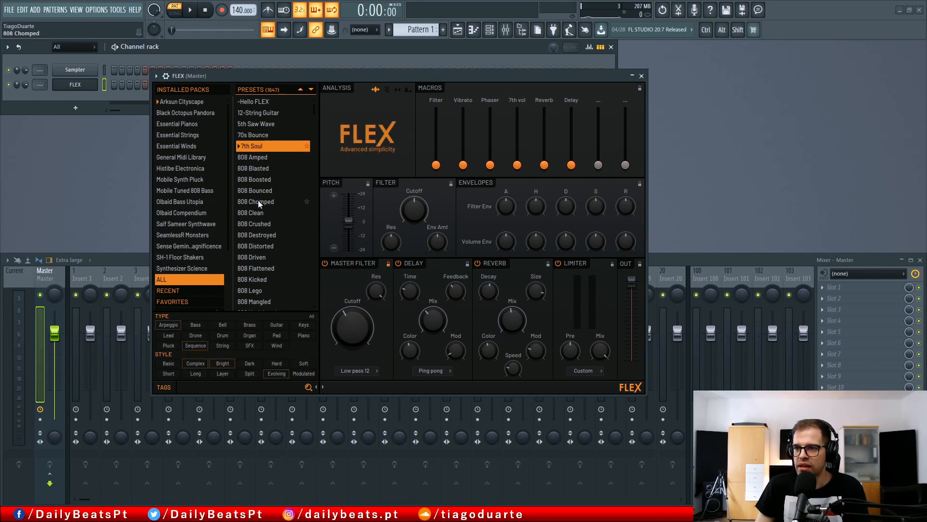
left_click(259, 189)
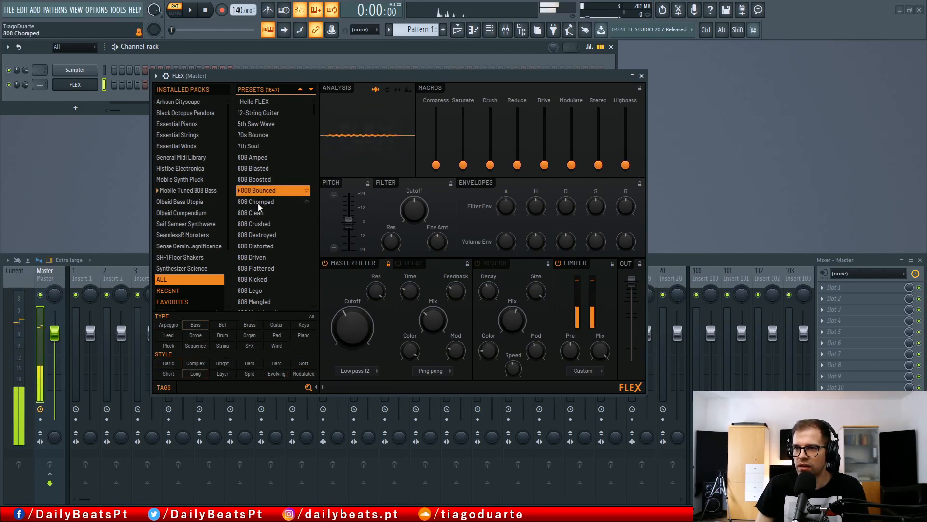
left_click(258, 201)
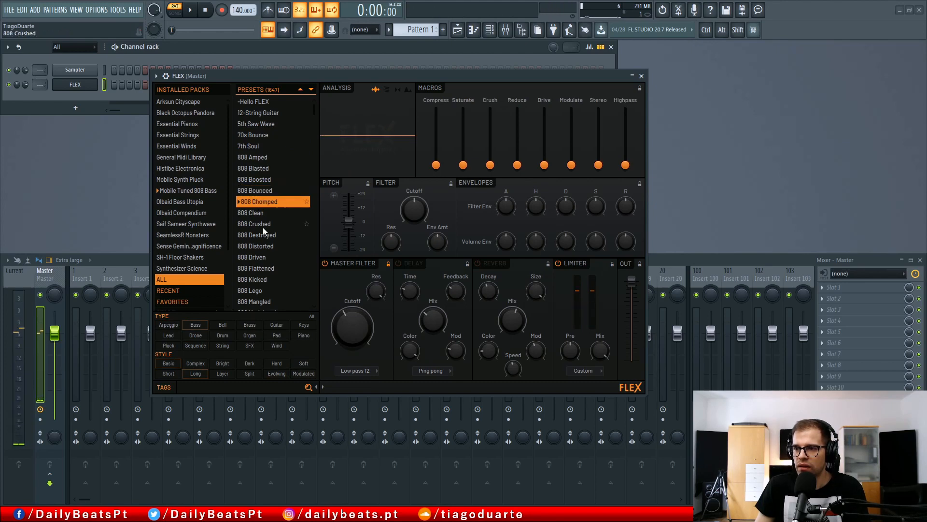
Audition more presets including Analogue Machine Perc thin, ending with Androids Dance loaded
left_click(254, 257)
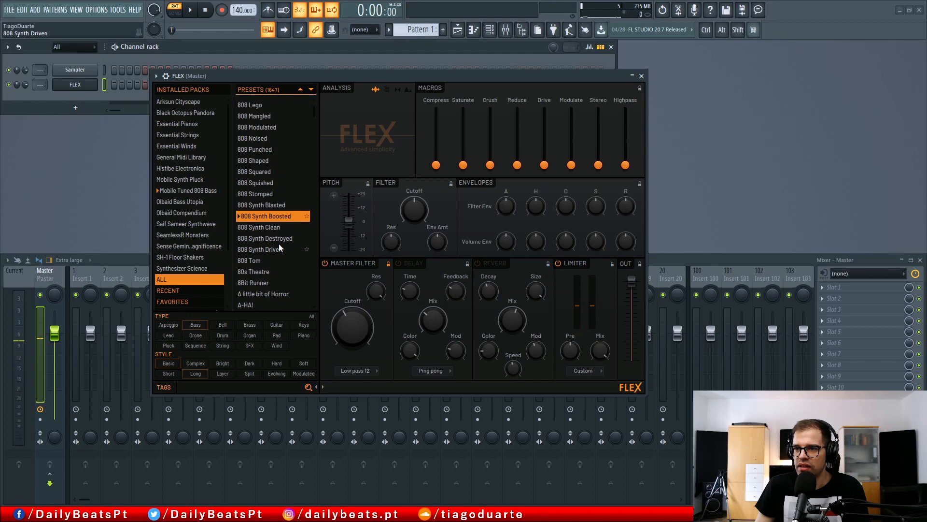
left_click(253, 186)
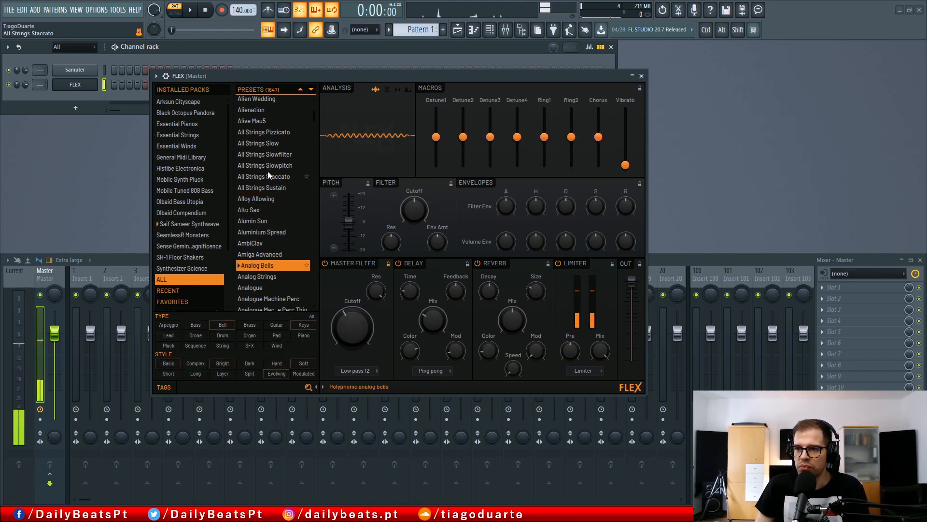
left_click(272, 171)
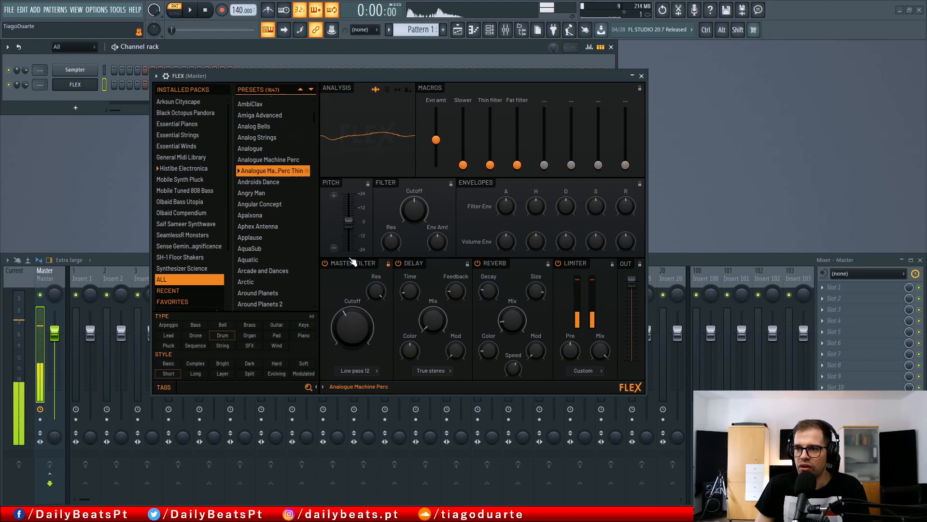
left_click(263, 181)
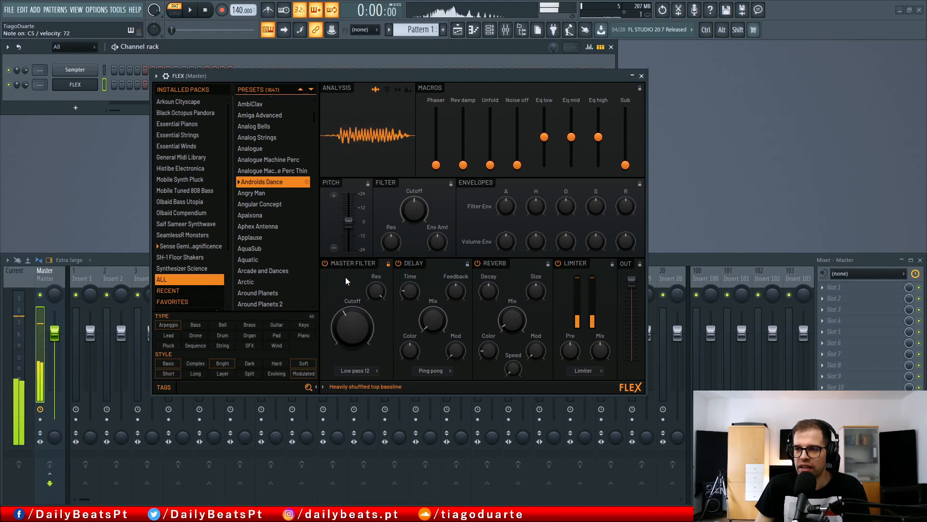
left_click_drag(352, 322, 347, 329)
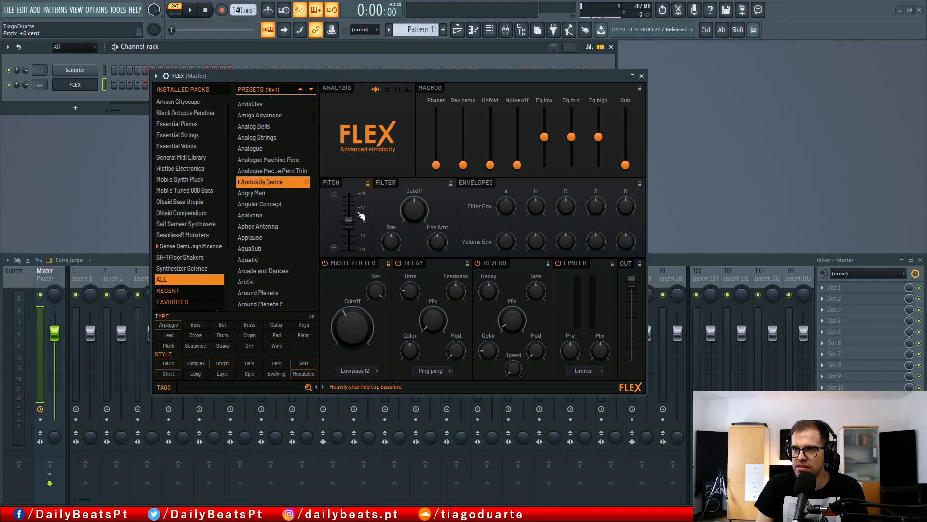
Bend the pitch, then audition Atavista, Basic Sine and others, ending with Black Sting loaded
left_click_drag(348, 210, 348, 248)
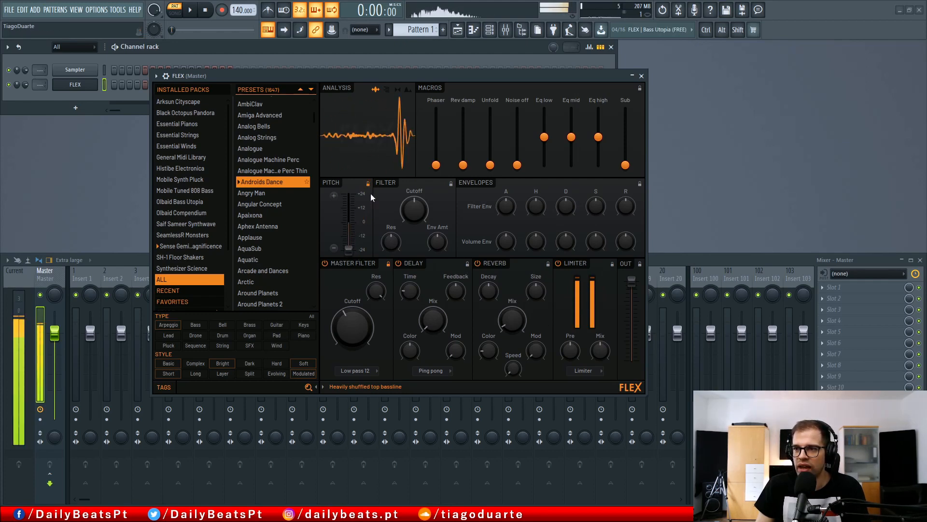
left_click(253, 237)
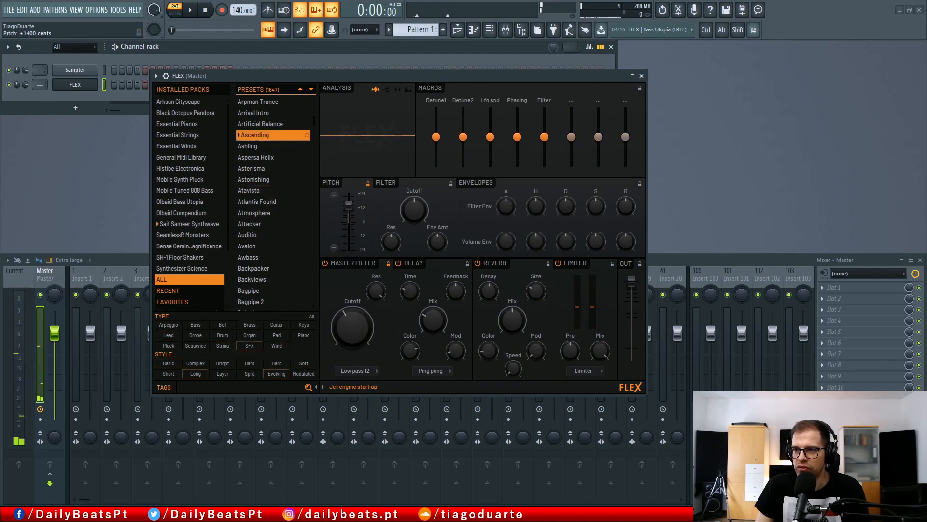
left_click(253, 190)
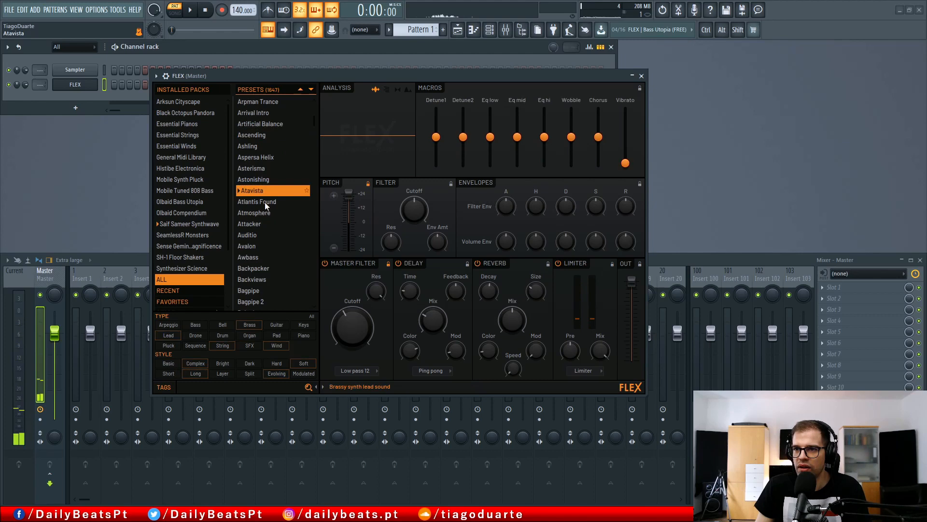
left_click(253, 268)
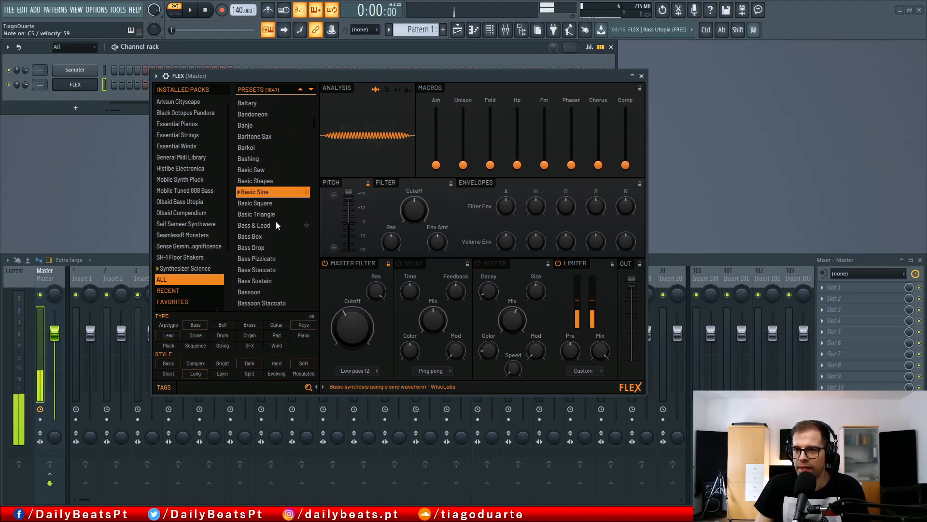
left_click(264, 242)
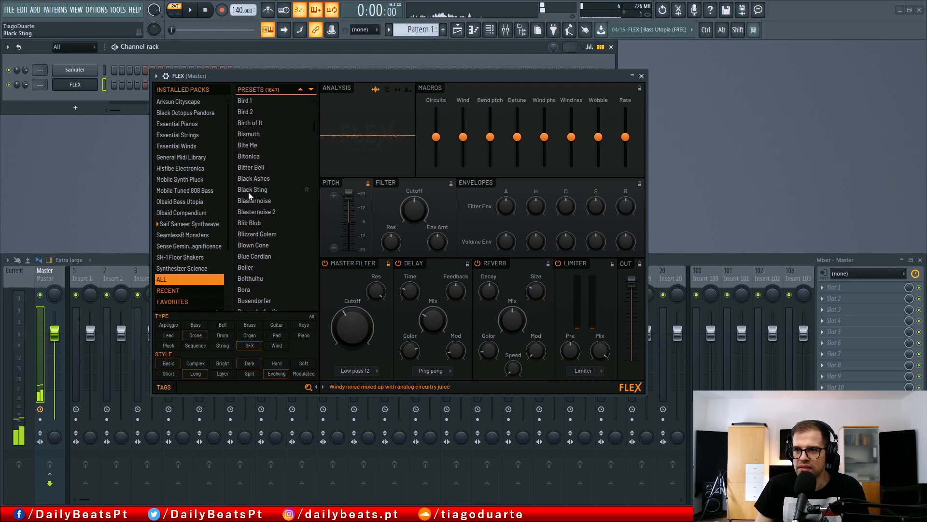
left_click(253, 190)
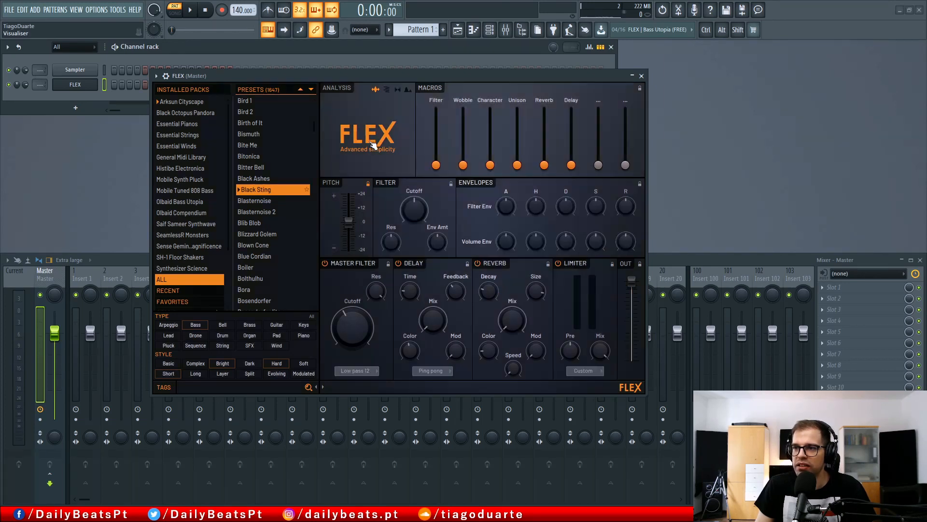
mouse_move(389, 265)
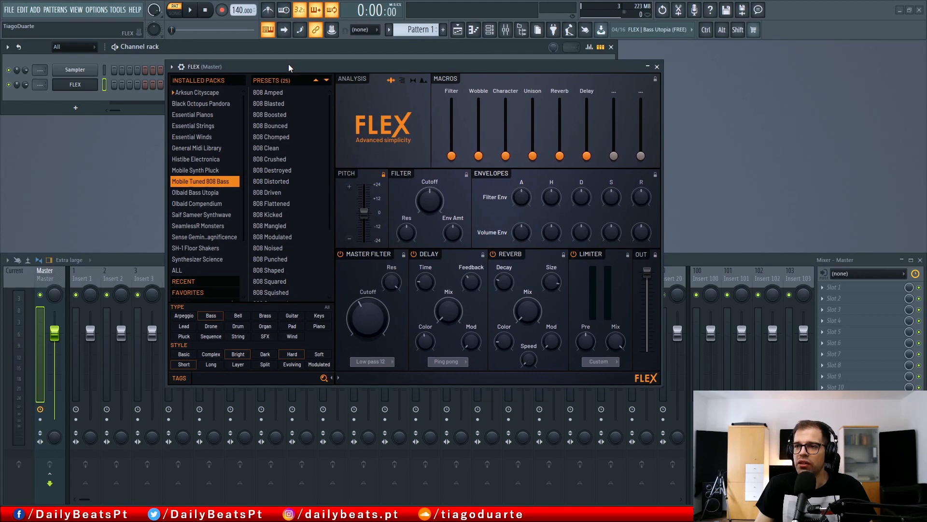
mouse_move(280, 47)
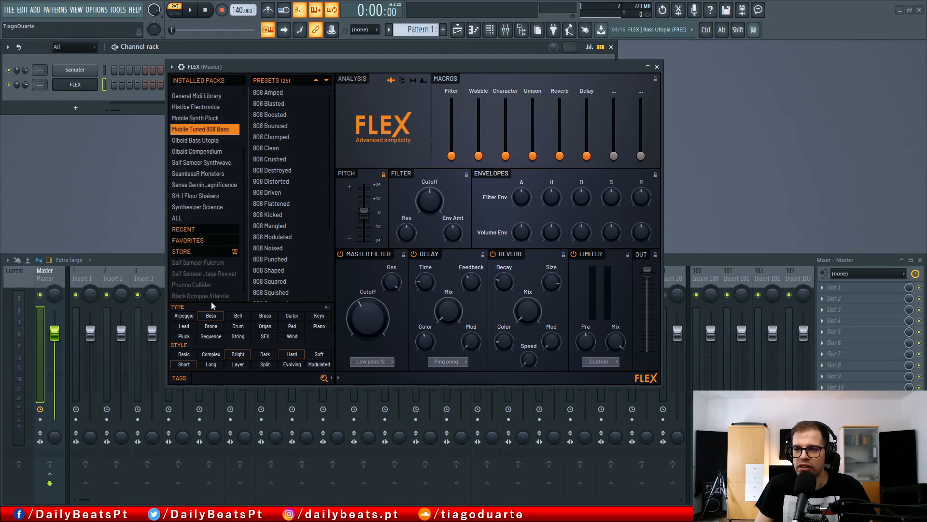
View the Saif Sameer Fulcrum and then Vintage Revival pack pages in FLEX's store
left_click(198, 262)
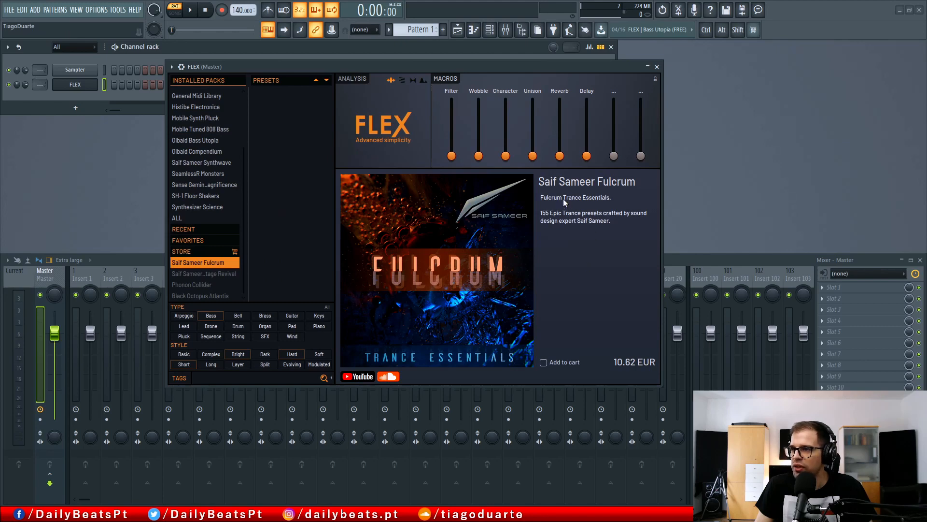
mouse_move(581, 201)
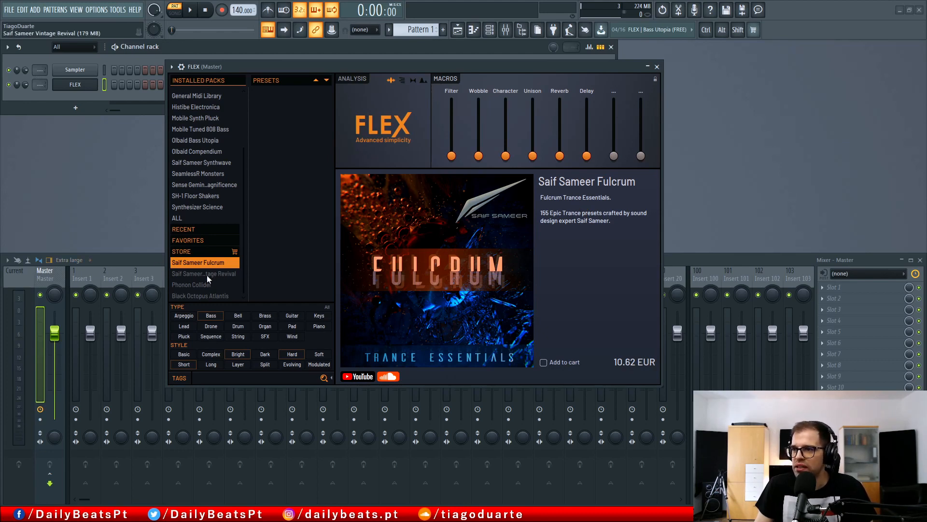
left_click(204, 273)
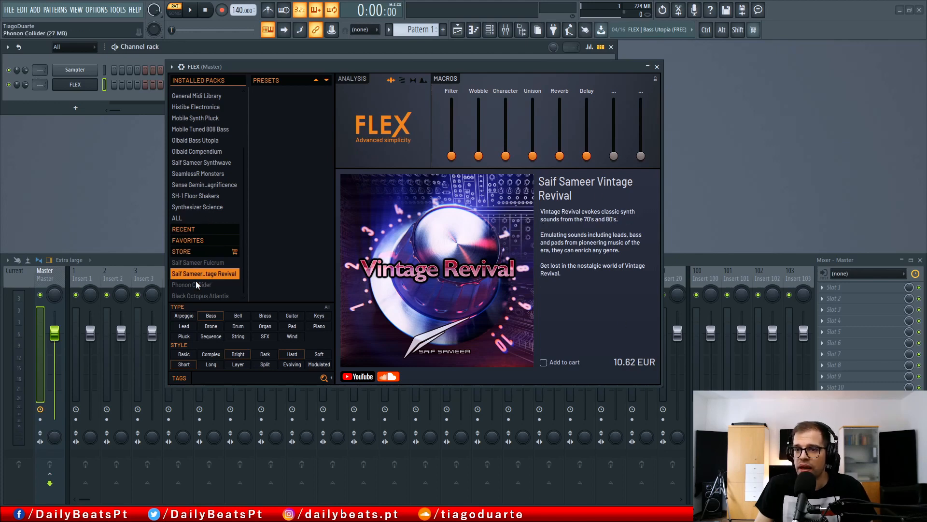
View the Phonon Collider pack's store page: 320 presets, 28 MB, 10.62 EUR
left_click(191, 284)
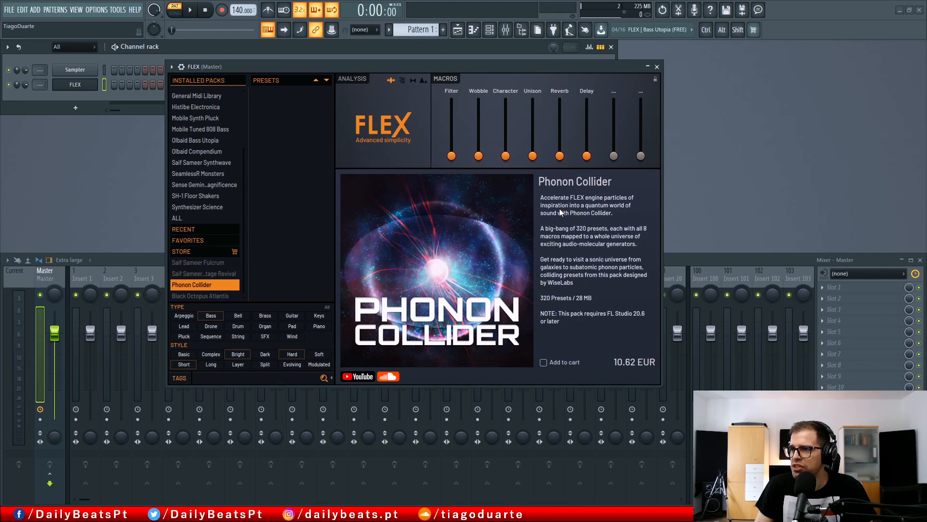
mouse_move(580, 220)
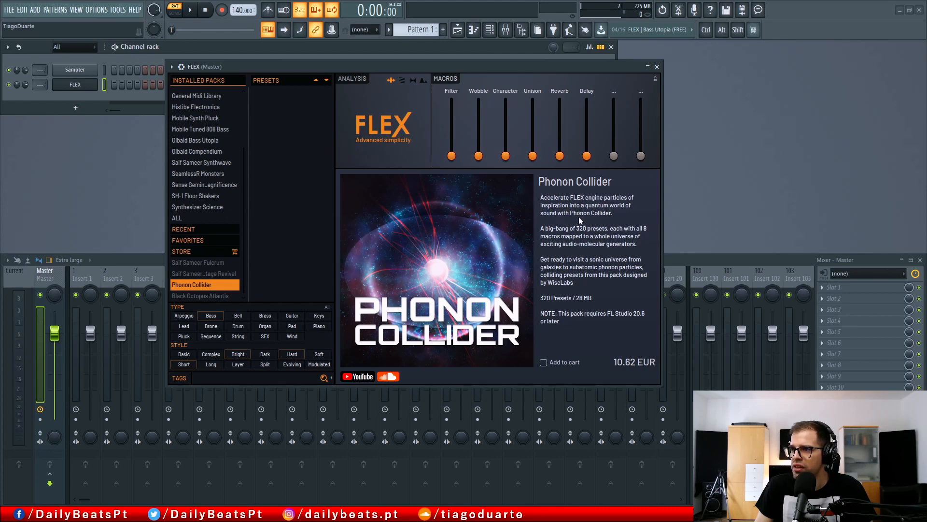
mouse_move(608, 220)
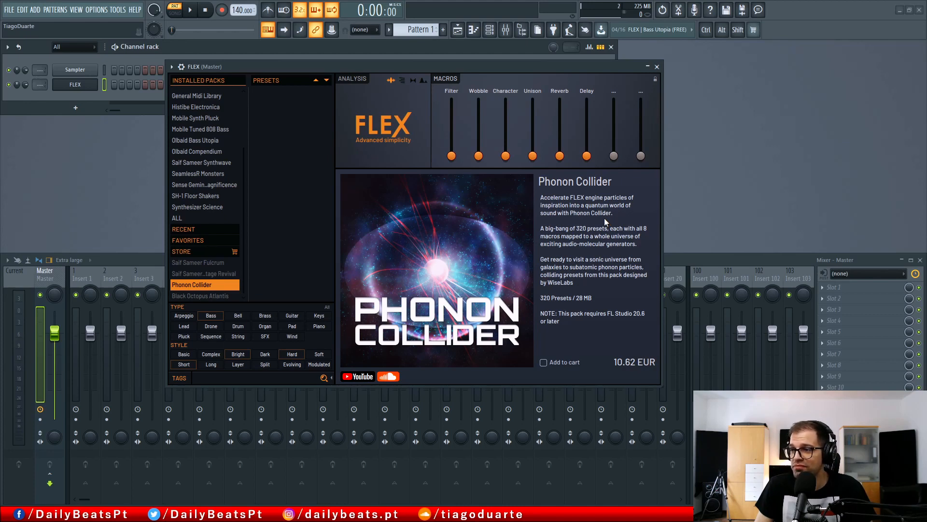
mouse_move(606, 223)
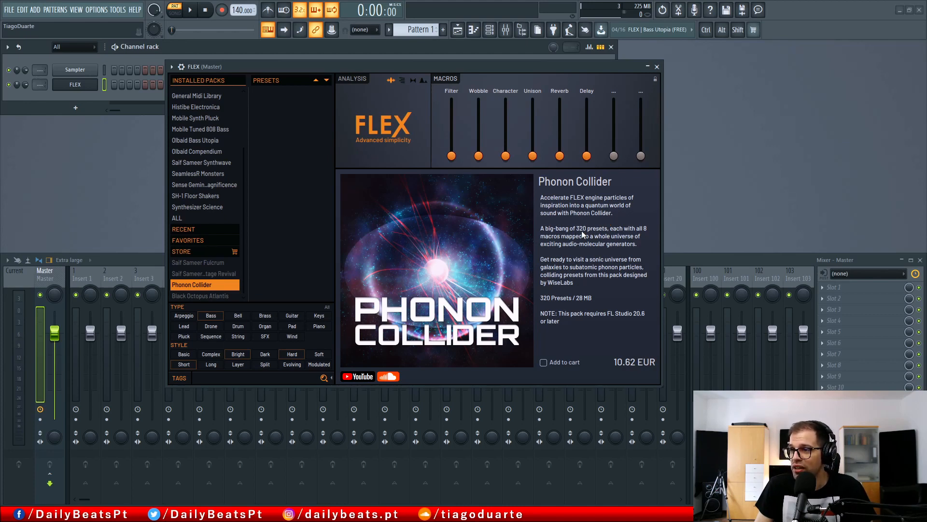
mouse_move(568, 242)
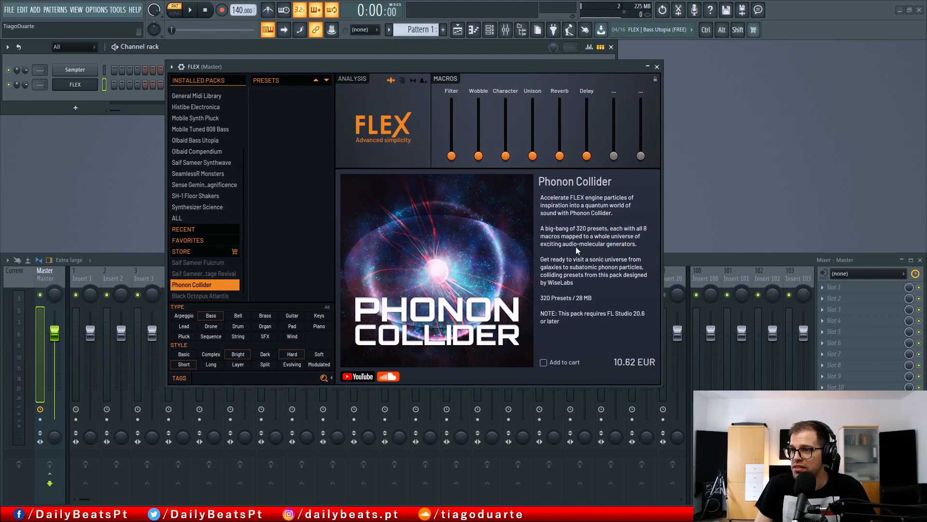
mouse_move(572, 198)
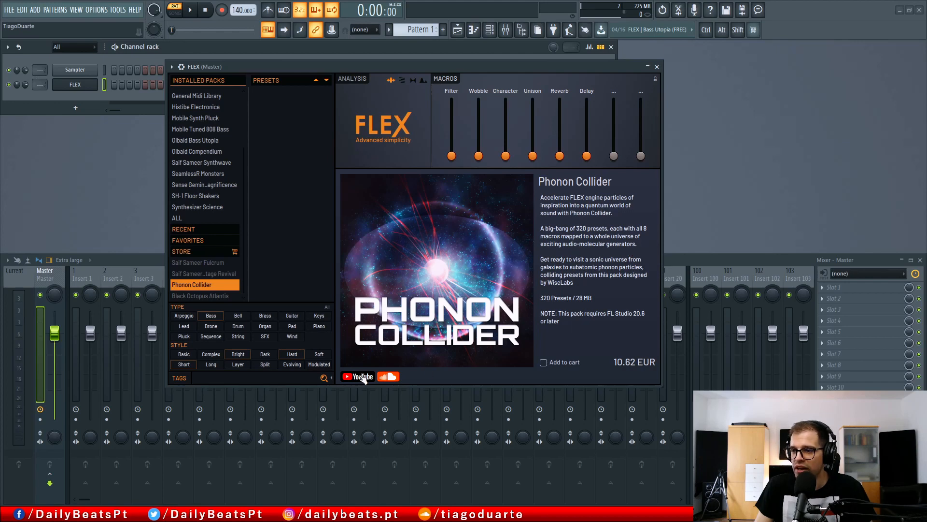
mouse_move(577, 339)
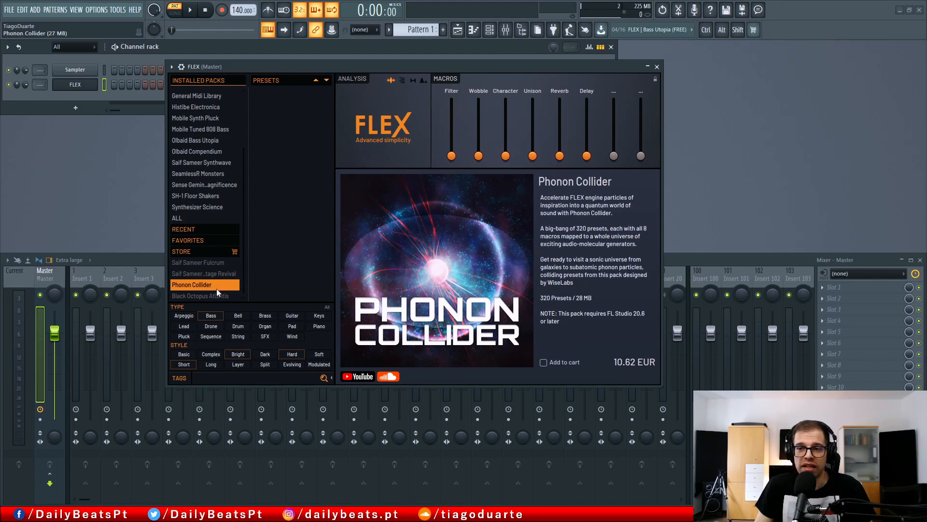
left_click(200, 296)
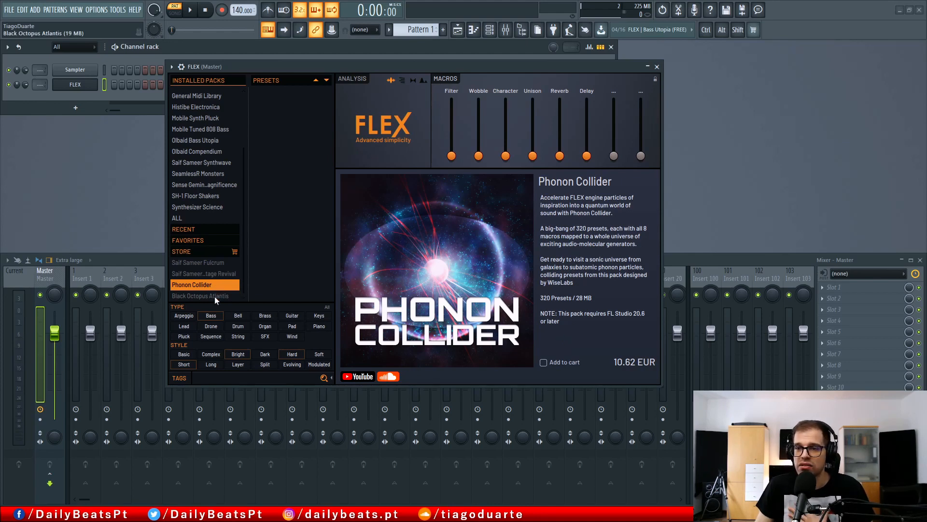
Show the Black Octopus Atlantis store page: 128 atmospheric presets, 24 MB, 13.28 EUR
left_click(200, 295)
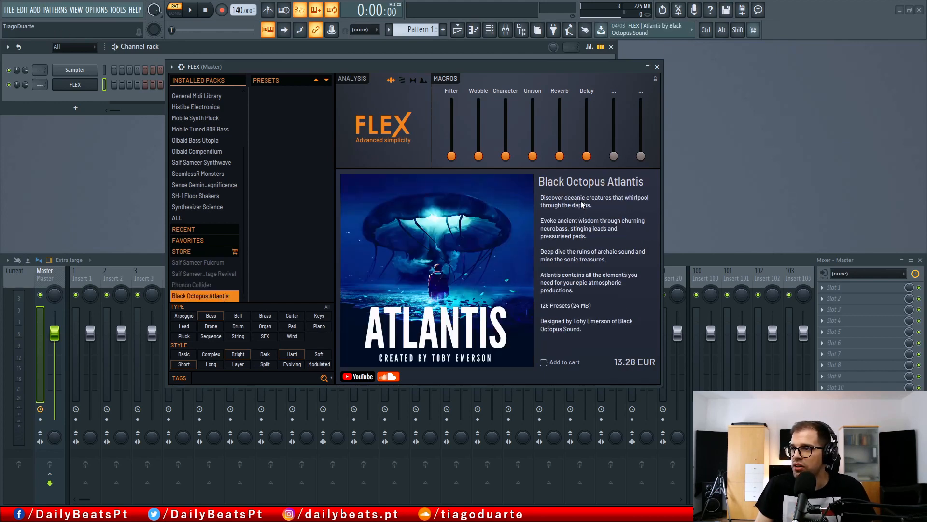
mouse_move(639, 205)
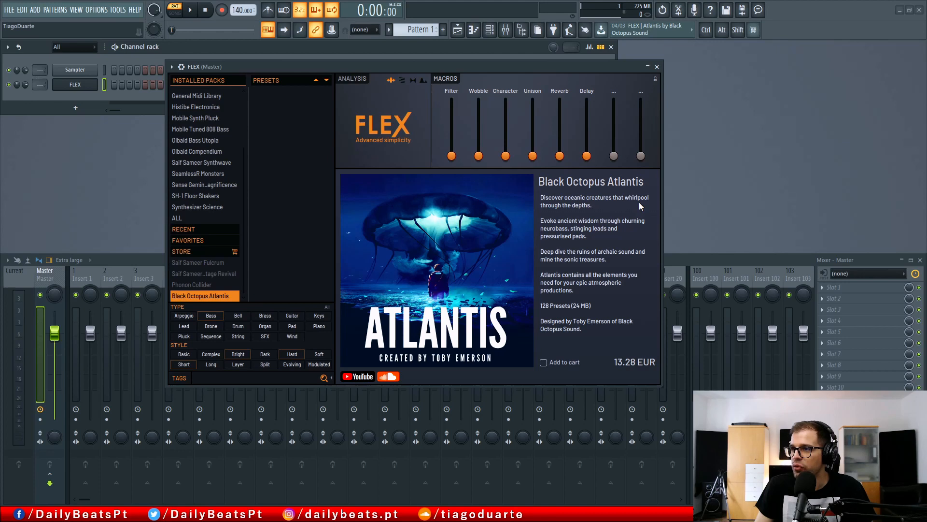
mouse_move(589, 208)
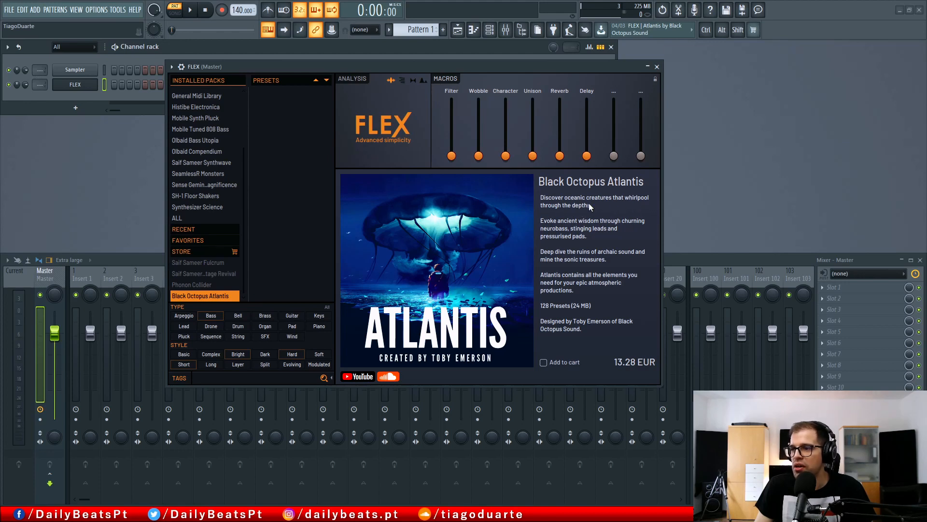
mouse_move(610, 315)
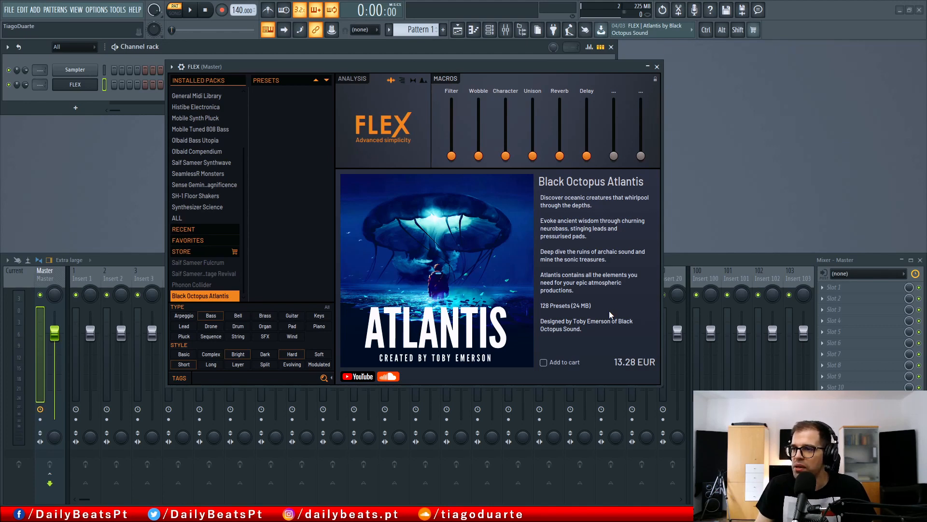
mouse_move(595, 290)
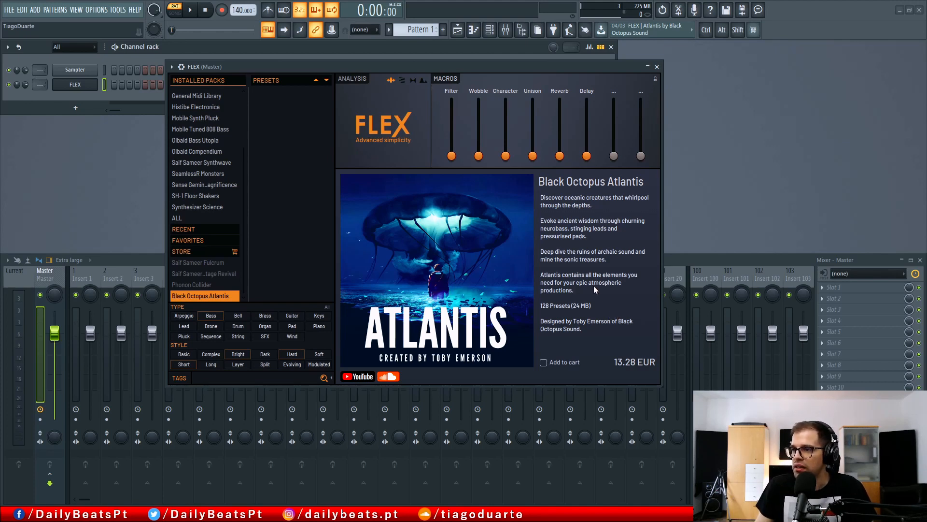
mouse_move(620, 290)
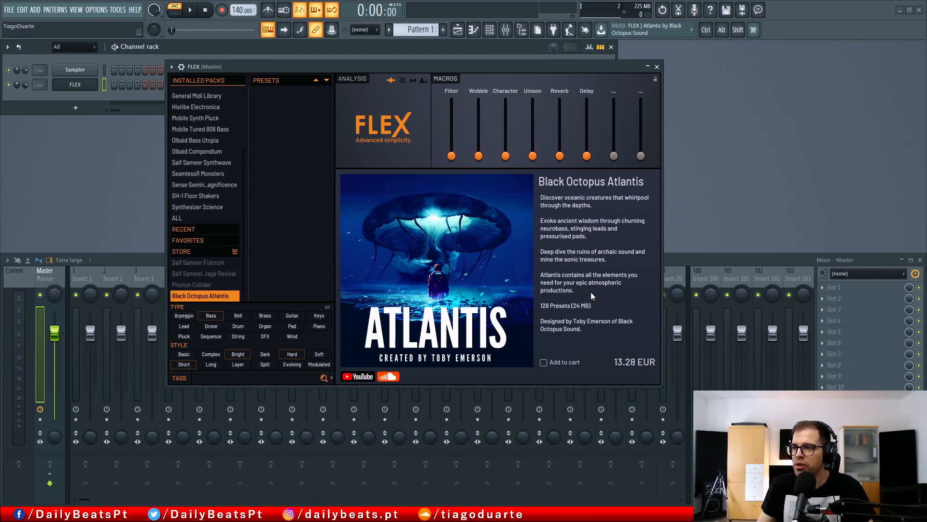
mouse_move(593, 329)
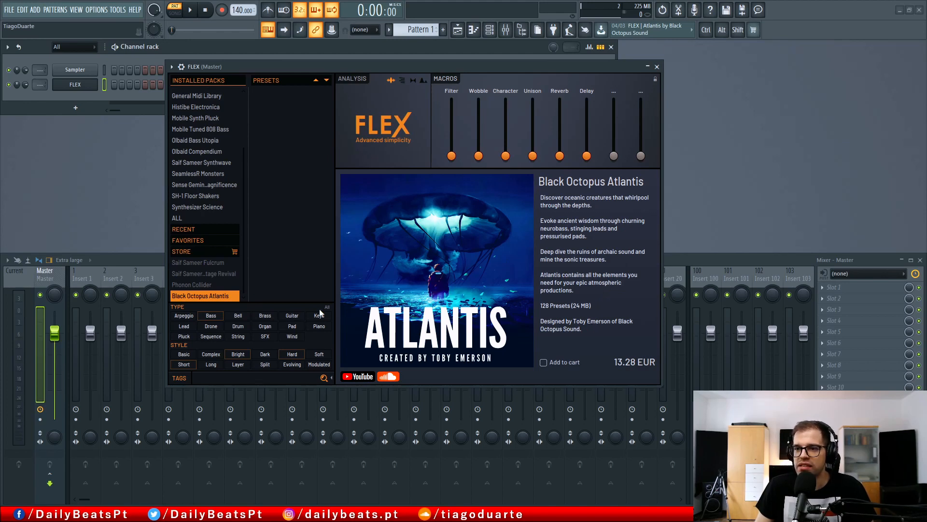
mouse_move(552, 373)
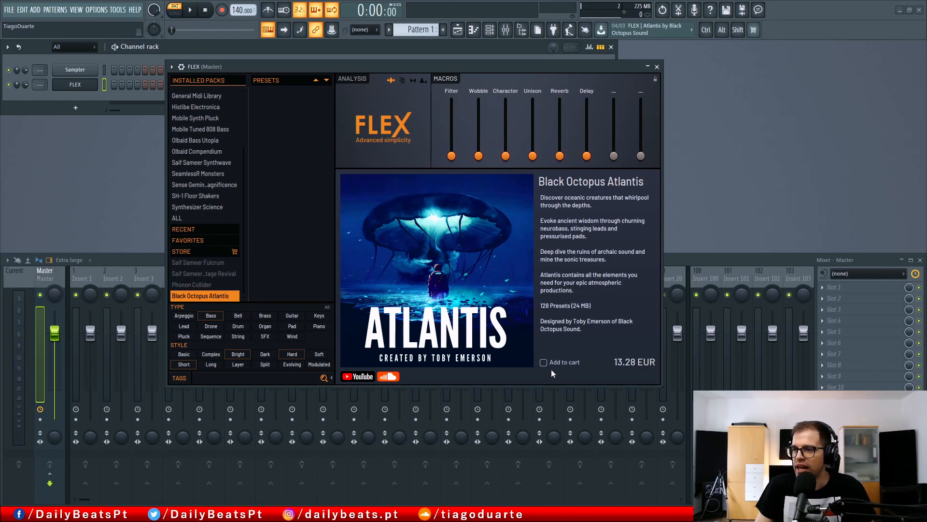